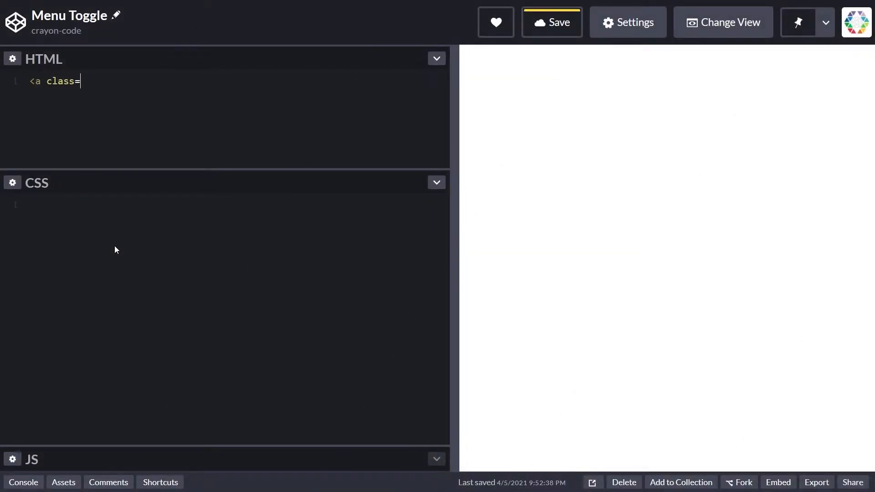
# Step: Write an <a class="menu-toggle" href="#"> link holding three <span class="bar"> elements
pyautogui.write('"menu-toggle"')
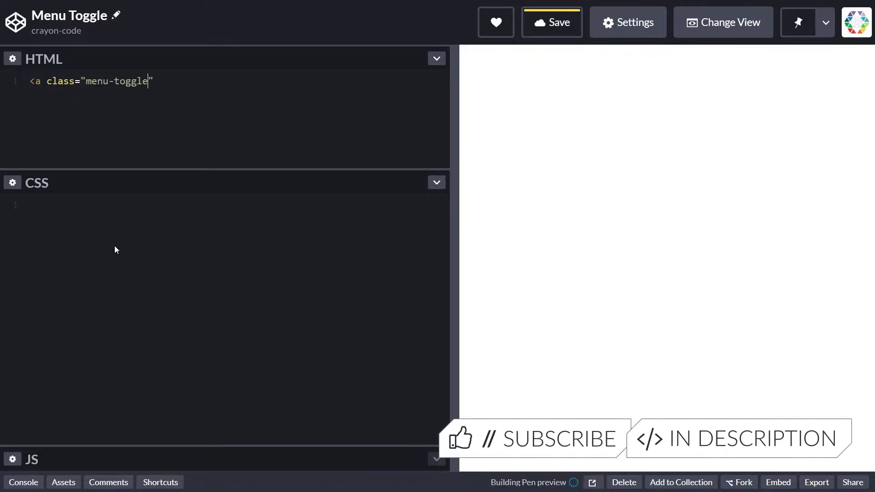
pyautogui.write('href="#"')
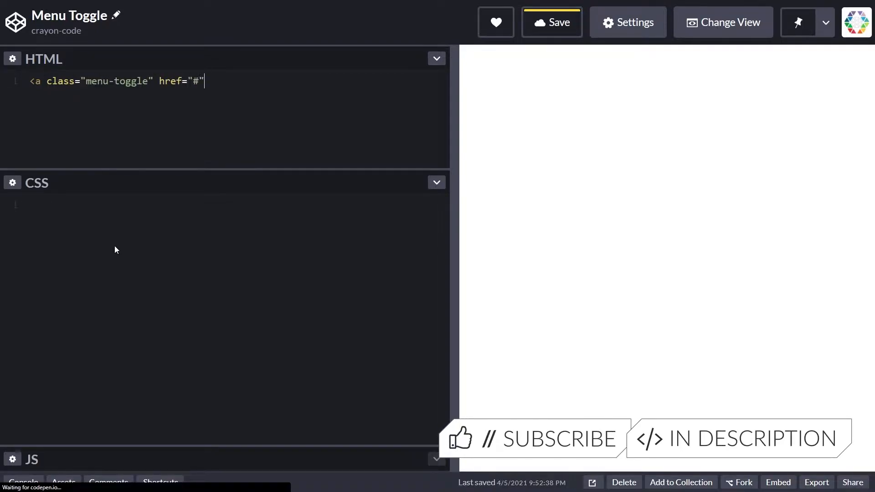
pyautogui.write('>')
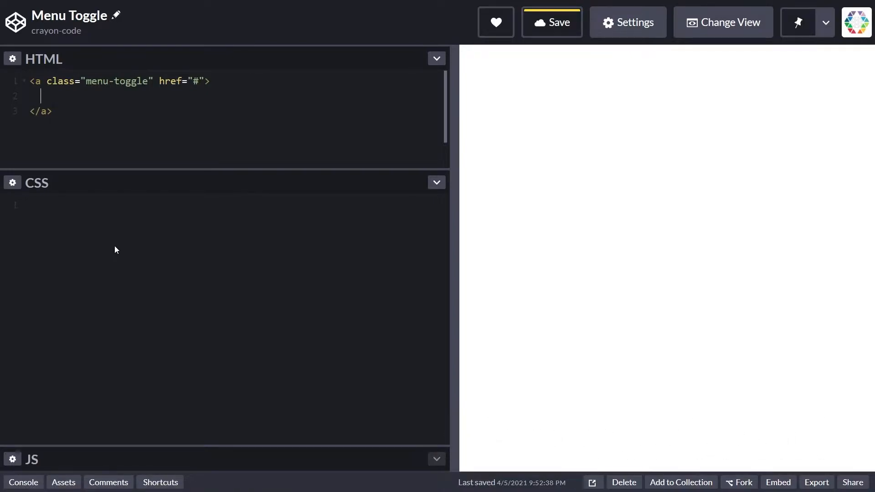
pyautogui.write('<')
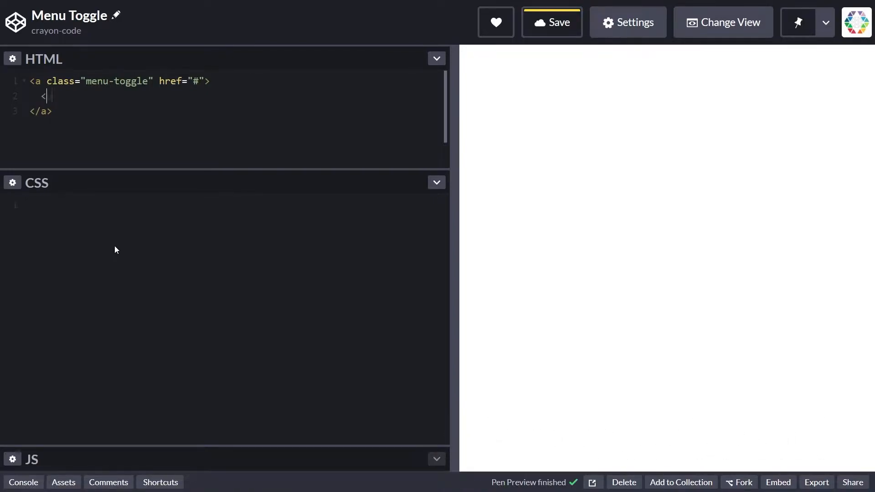
pyautogui.write('span class="')
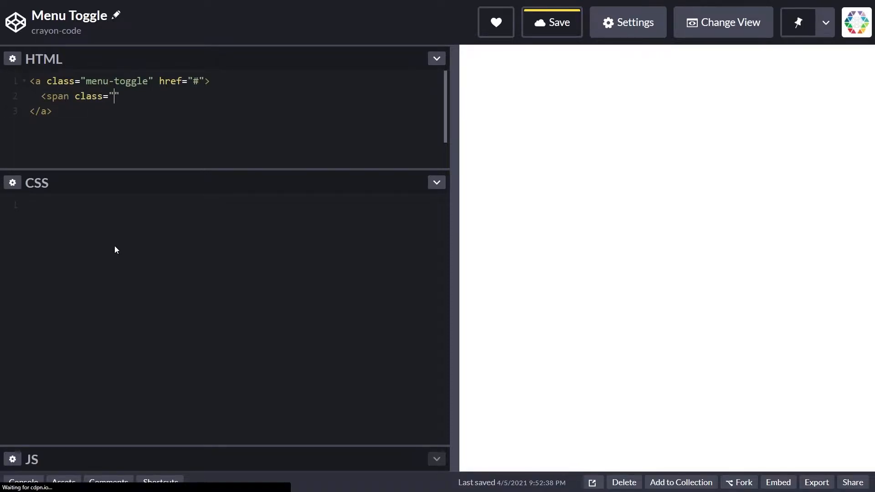
pyautogui.write('bar"></span>')
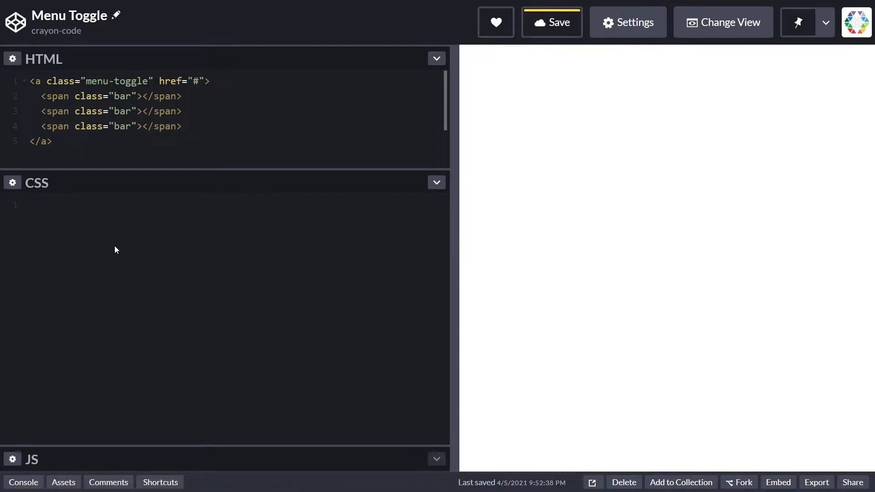
# Step: Give html a 36px font size and start a body rule with #2b2b2b background
pyautogui.write('html {')
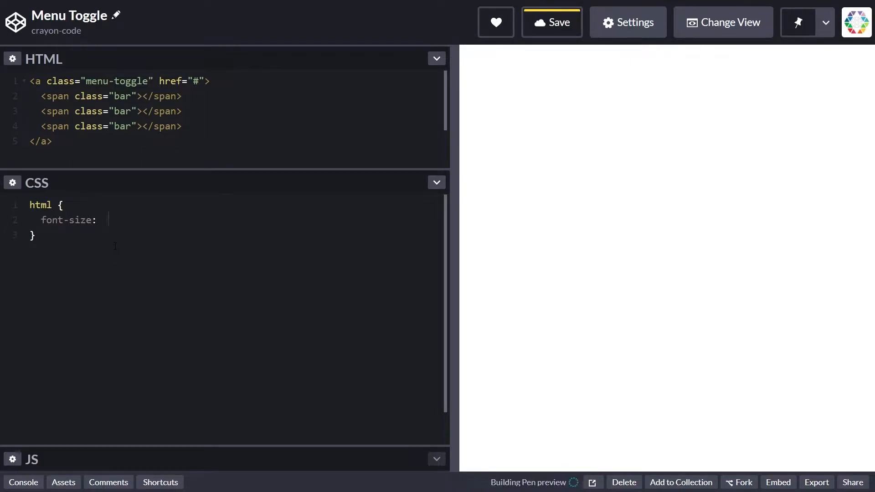
pyautogui.write('36px;')
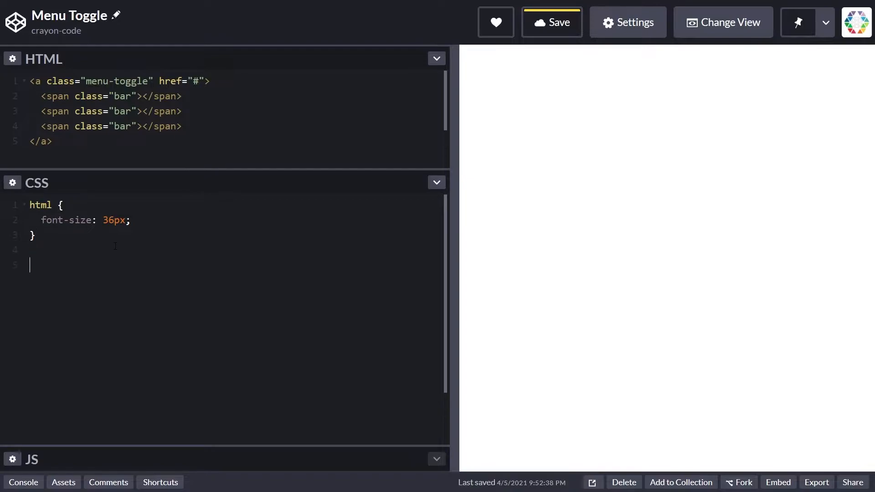
pyautogui.write('body {')
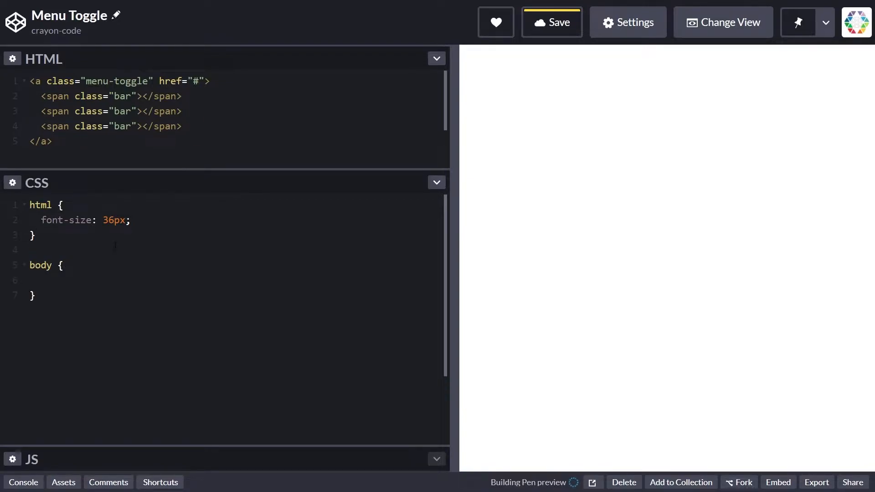
pyautogui.write('background:')
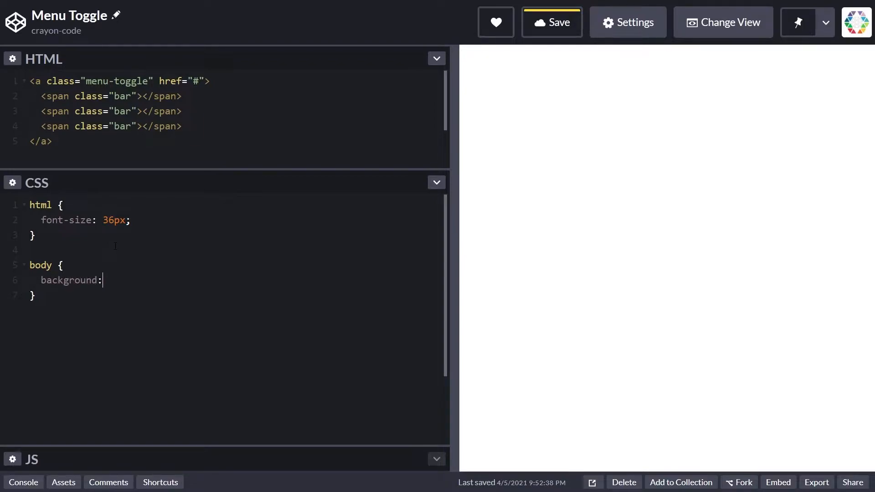
pyautogui.write('#2b2b2b;')
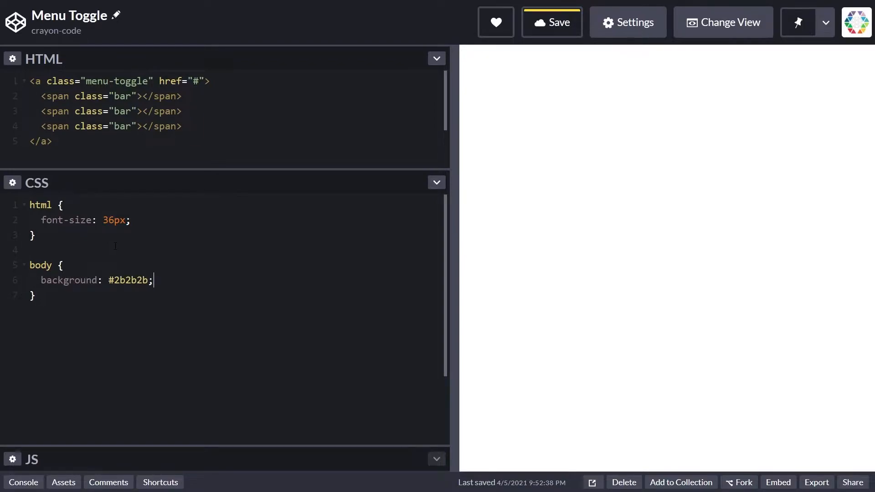
# Step: Make the body a min-height 100vh grid with place-content center, then begin a * rule
pyautogui.write('min-')
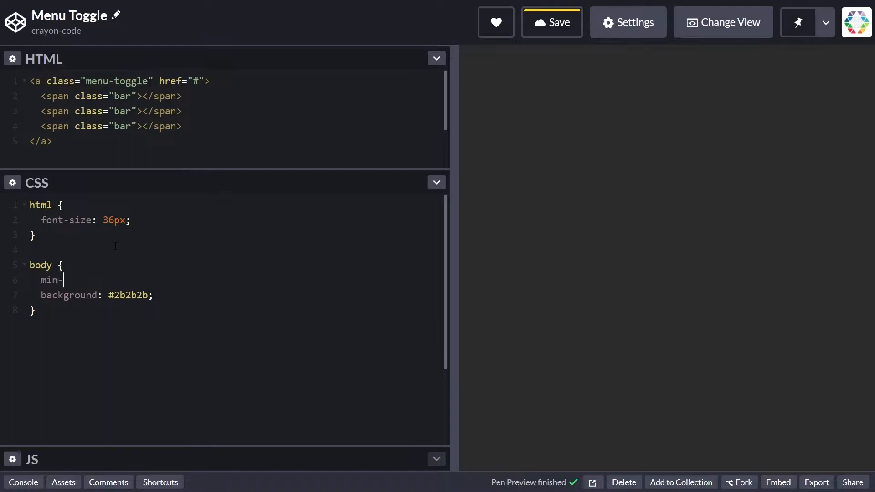
pyautogui.write('height: 100vh;')
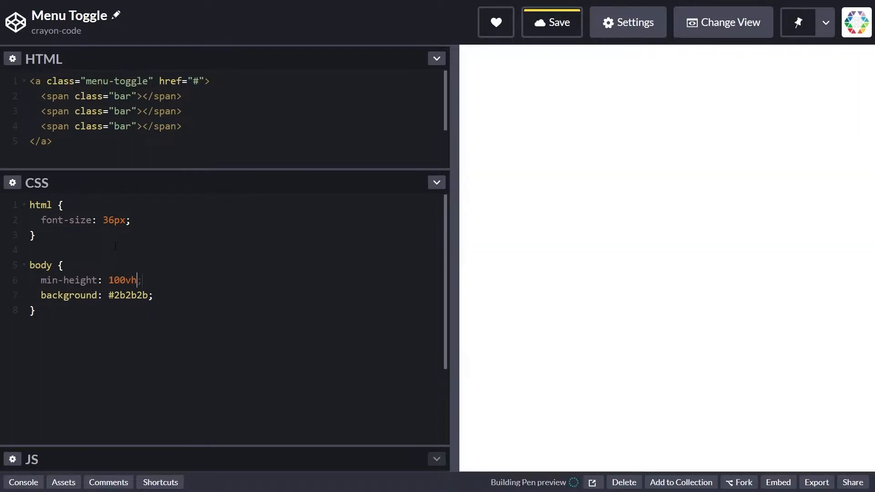
pyautogui.write('disp')
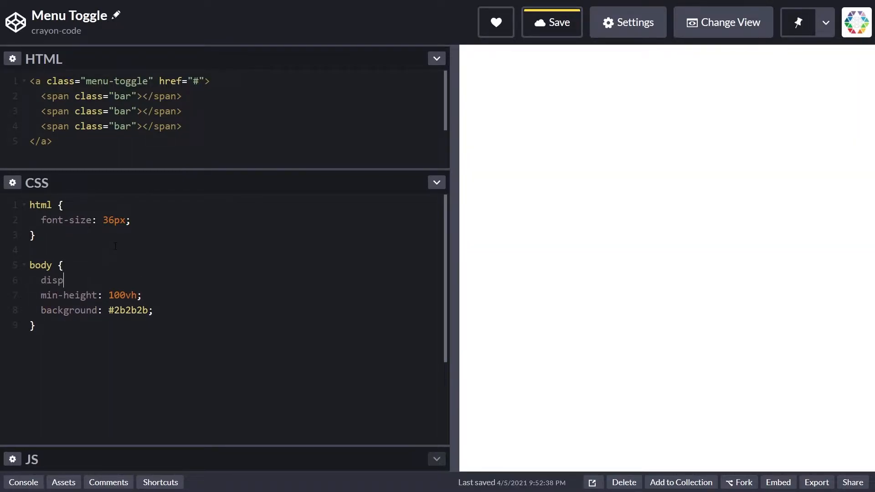
pyautogui.write('lay:')
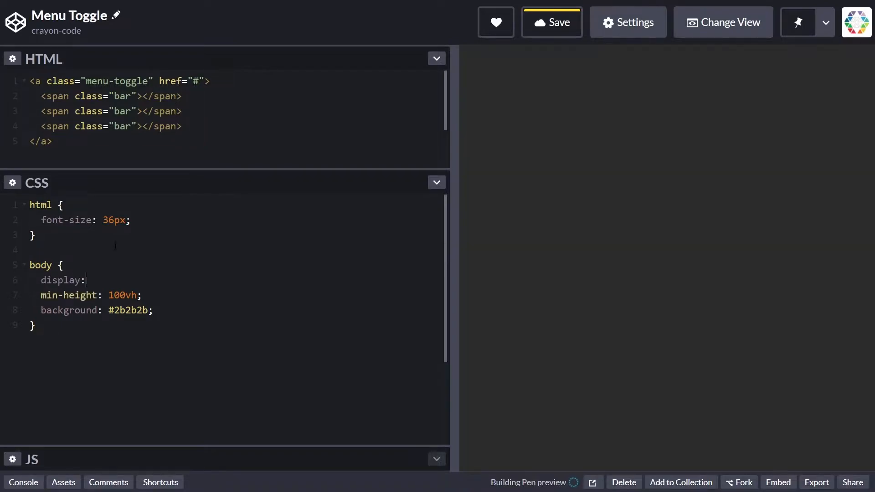
pyautogui.write('grid;')
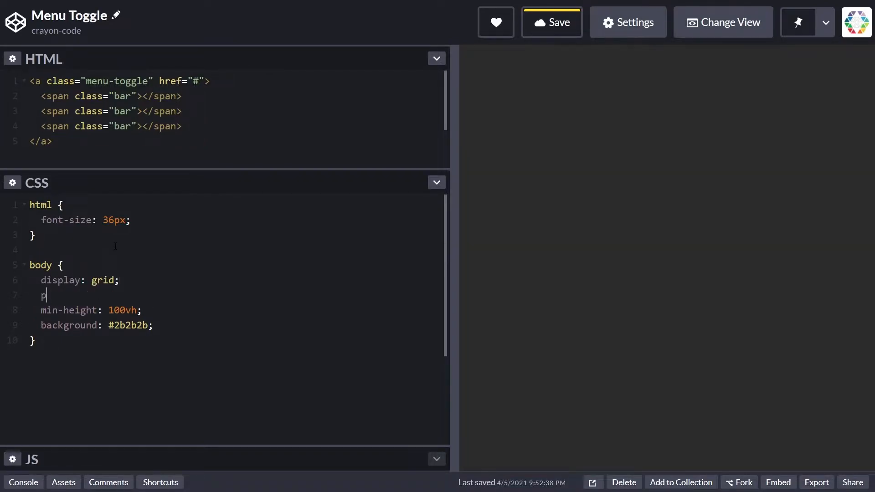
pyautogui.write('lace-content: center;')
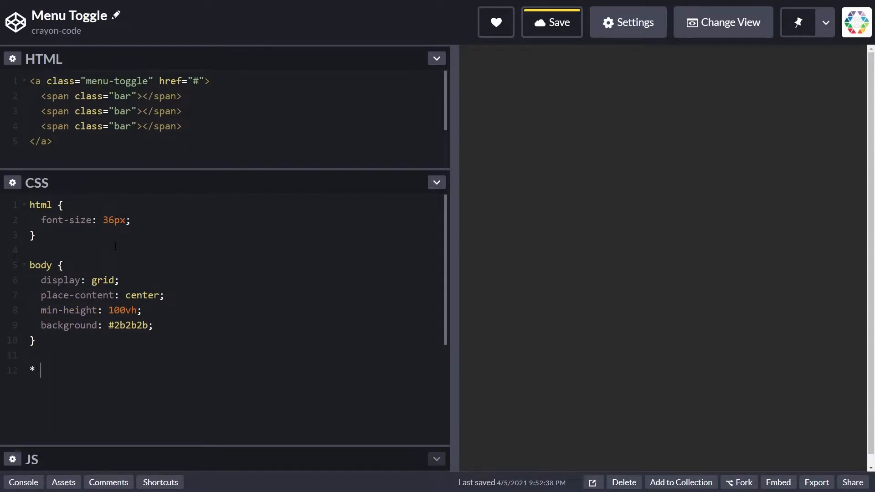
pyautogui.write('{')
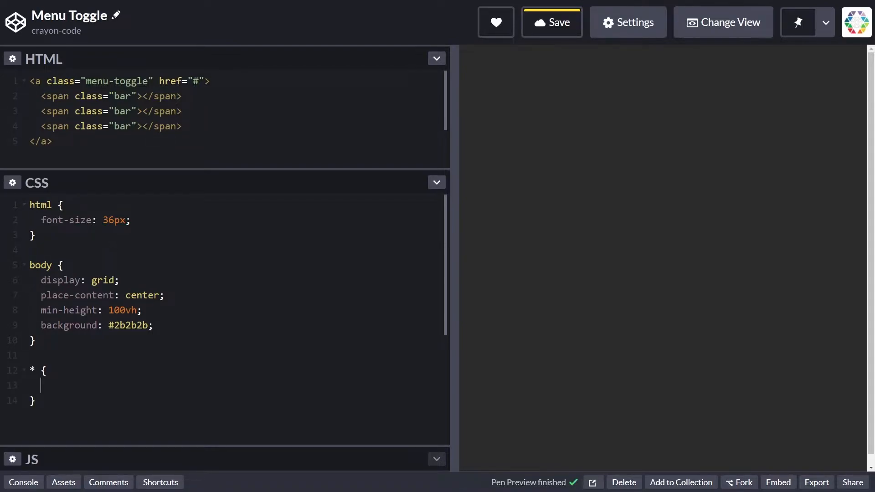
# Step: Fill the * rule with padding 0, margin 0 and box-sizing border-box
pyautogui.click(552, 21)
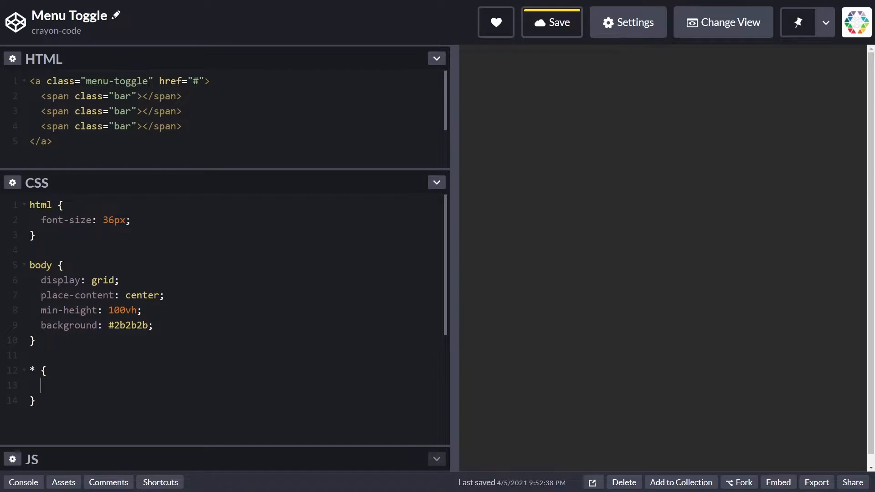
pyautogui.write('padding: 0;')
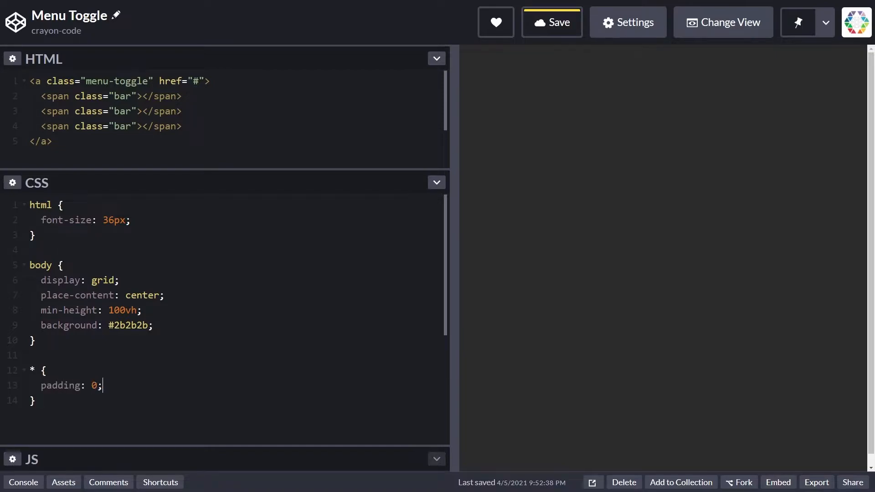
pyautogui.write('margin: 0;')
pyautogui.write('box-sizing: b')
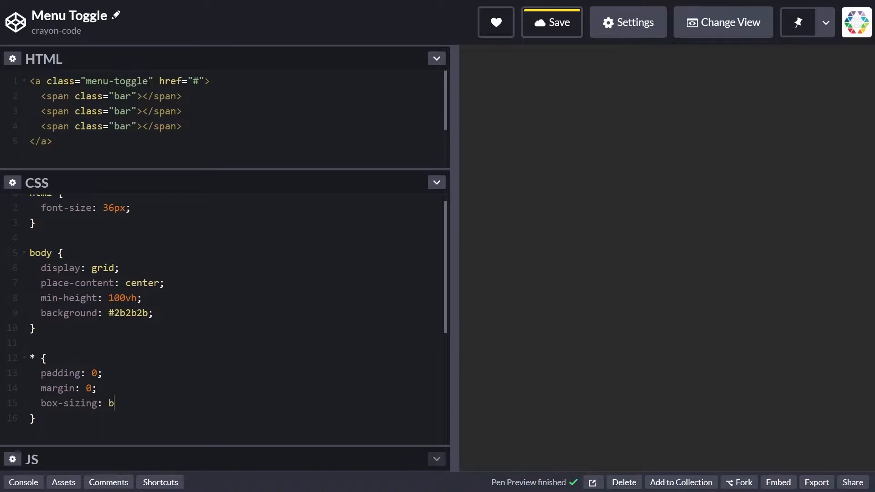
pyautogui.write('order-box;')
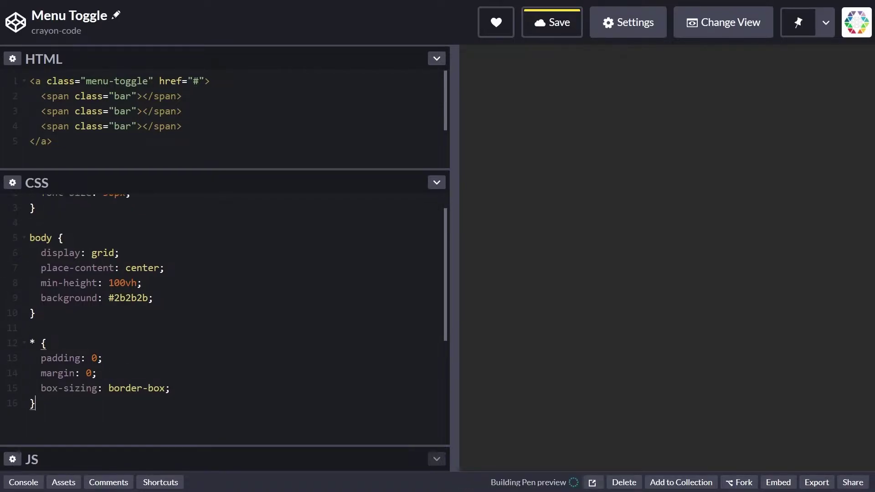
# Step: Create .menu-toggle with --size 8rem and --padding 1.5rem
pyautogui.write('.menu-t')
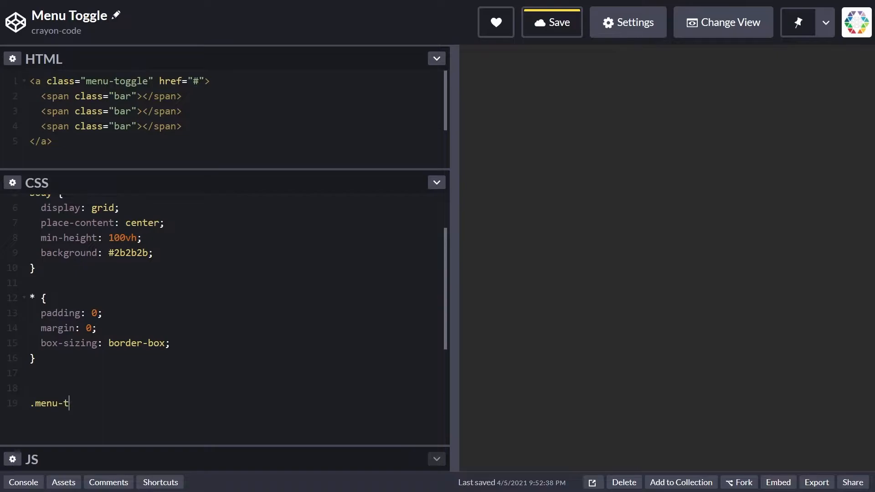
pyautogui.write('oggle {')
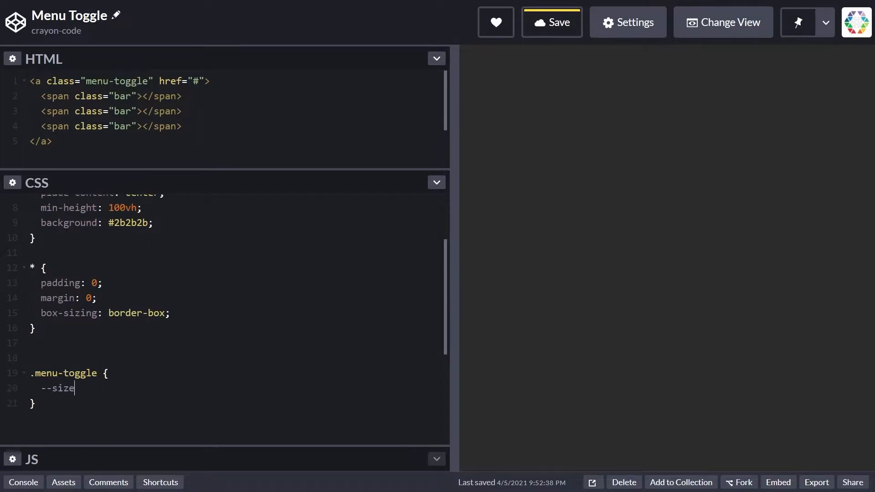
pyautogui.write(': 8rem;')
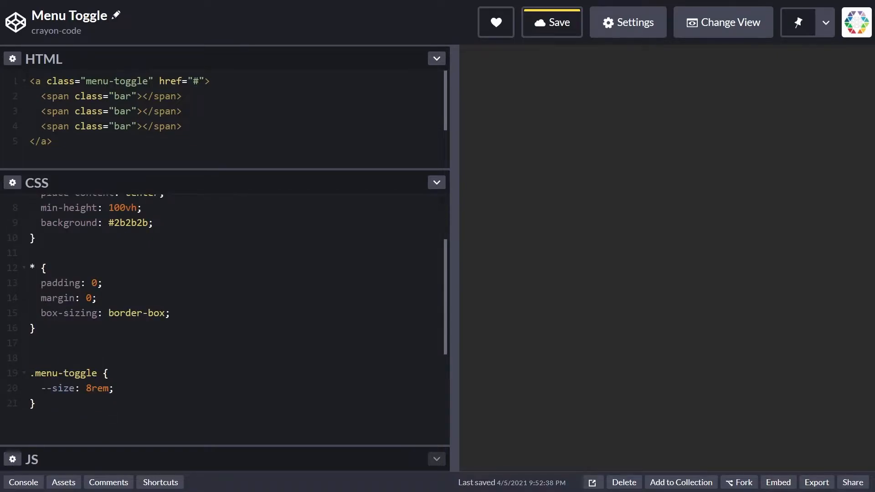
pyautogui.write('--padding:')
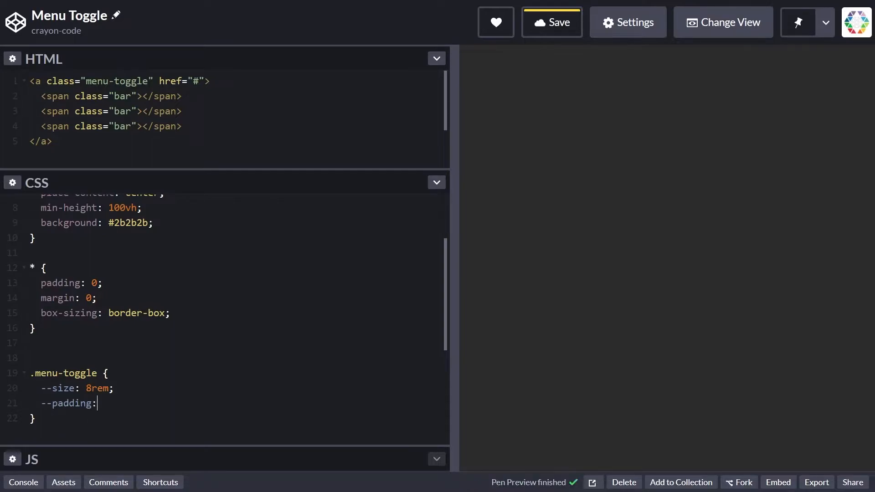
pyautogui.write('1.5rem;')
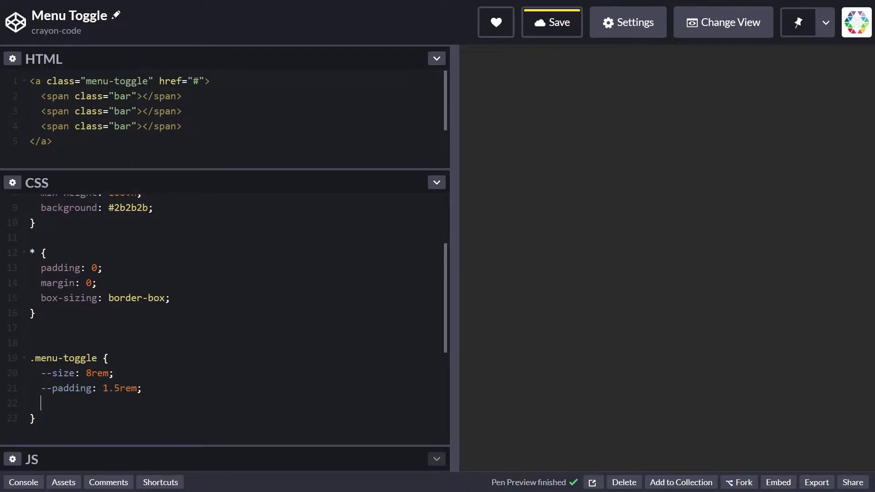
# Step: Add --total-size as calc(var(--size) + 2 * var(--padding))
pyautogui.write('--total-size: calc(var(-')
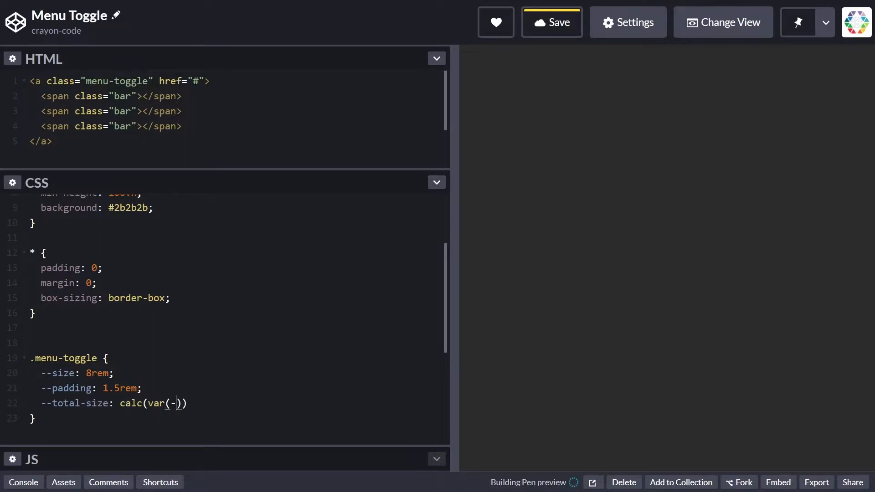
pyautogui.write('-size) + 2 *')
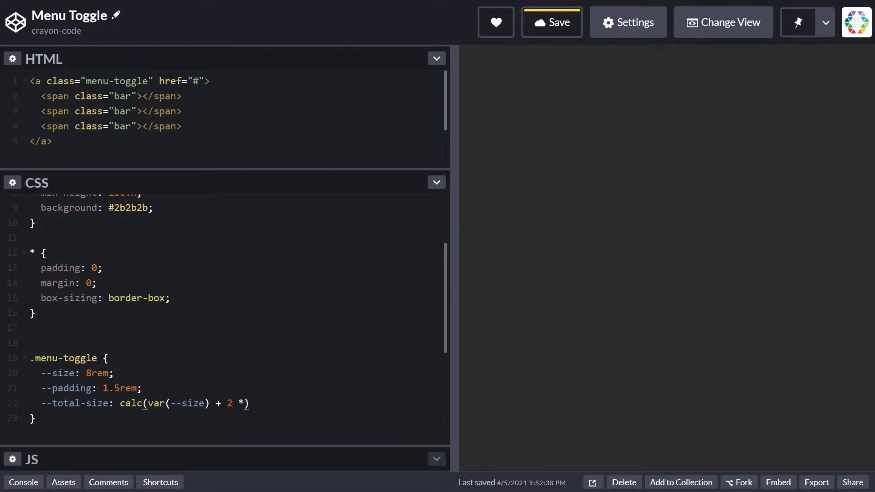
pyautogui.write('var(--padding')
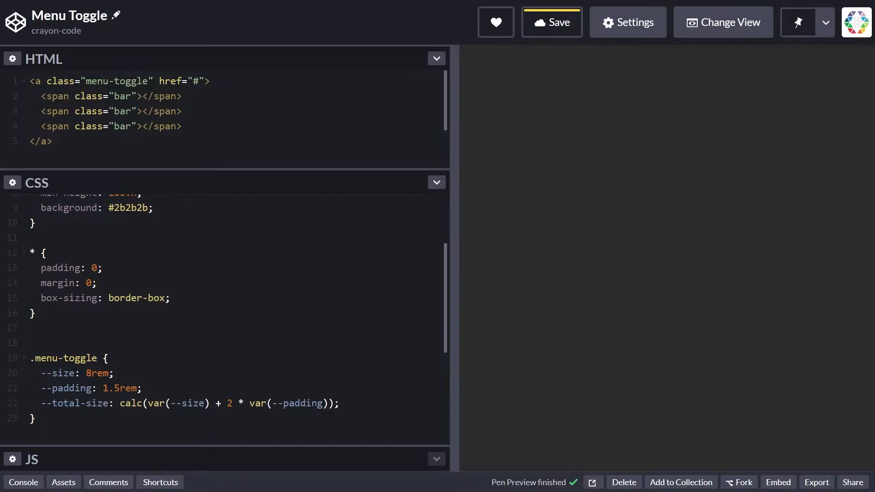
# Step: Add --bar-height 1rem and --top set to var(--padding)
pyautogui.write('--bar-')
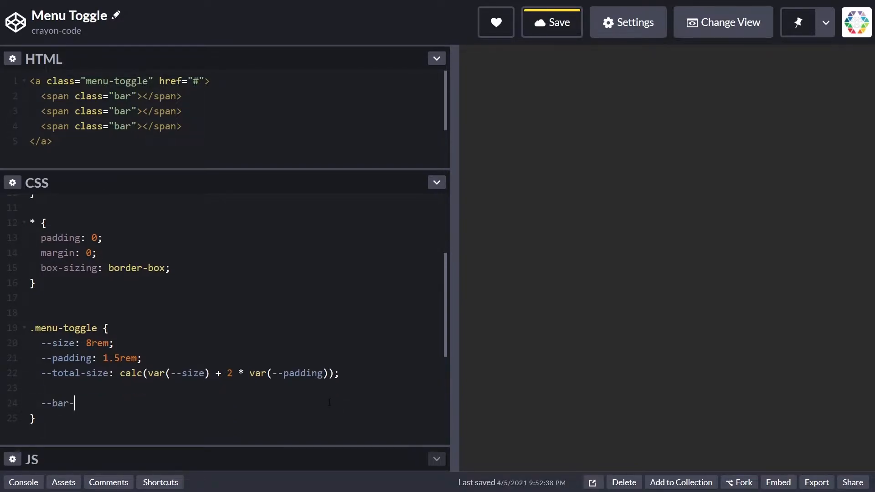
pyautogui.write('height: 1rem;')
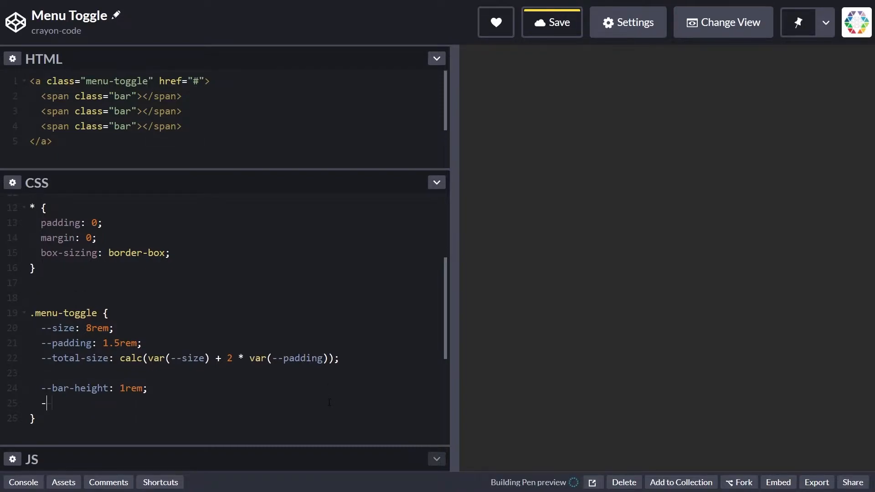
pyautogui.write('--top: var(--pa')
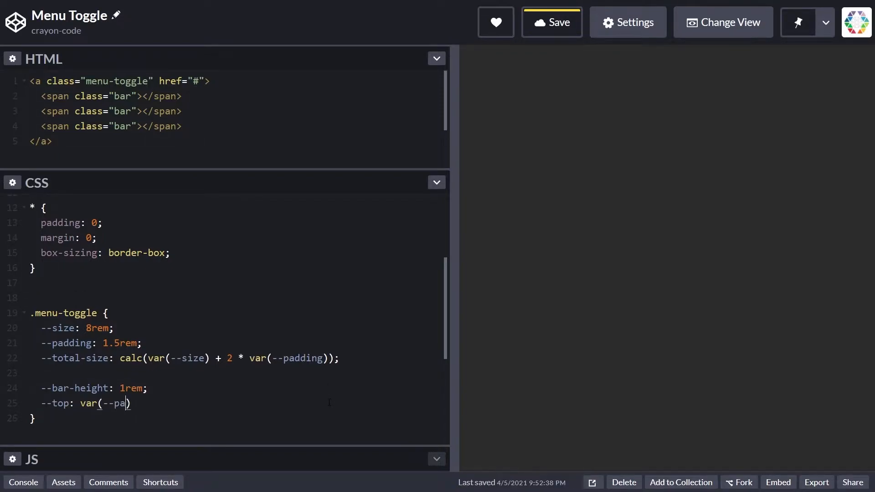
pyautogui.write('dding);')
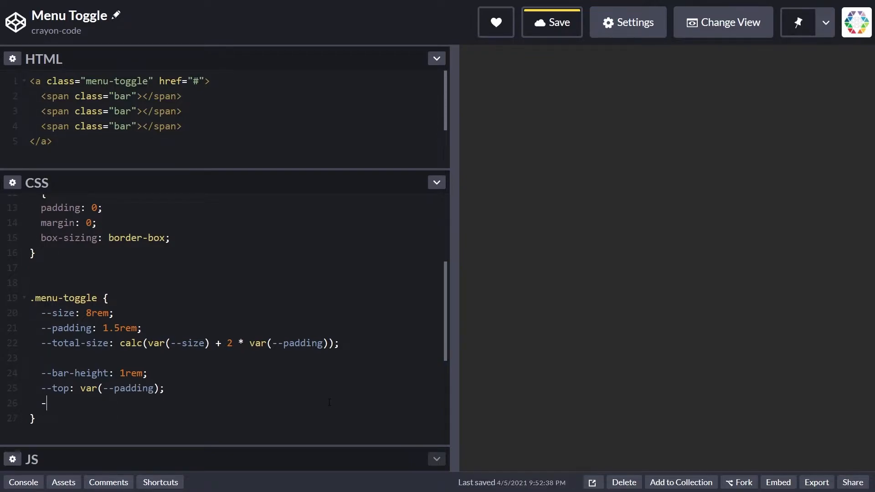
# Step: Define --center as a calc of half the size plus padding minus half bar-height
pyautogui.write('-center:')
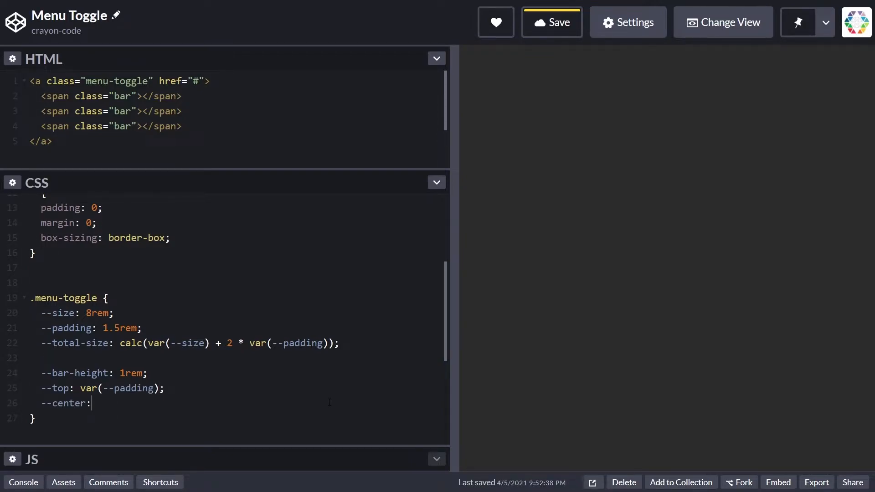
pyautogui.write('calc();')
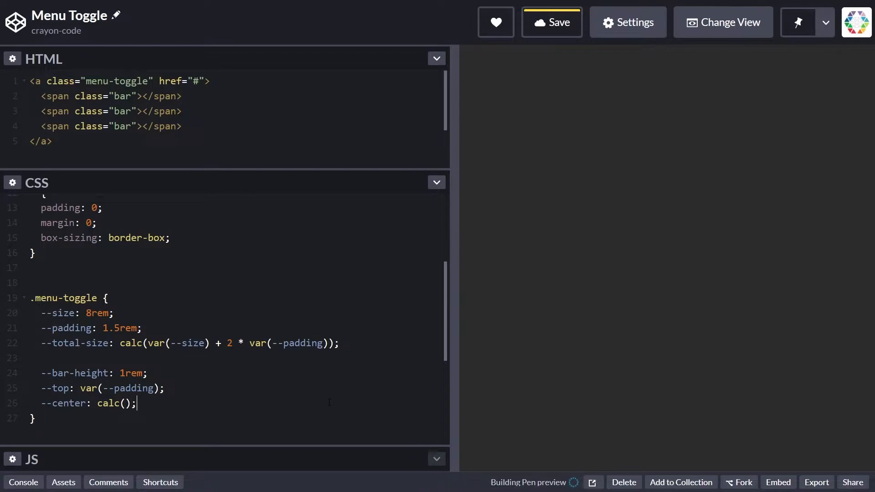
pyautogui.write('0.5 * var(--size) -')
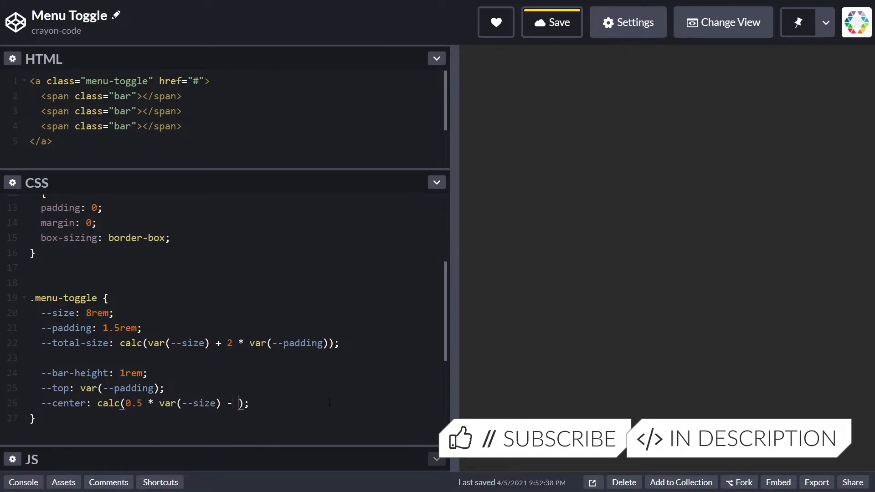
pyautogui.write('0.5 * var(-')
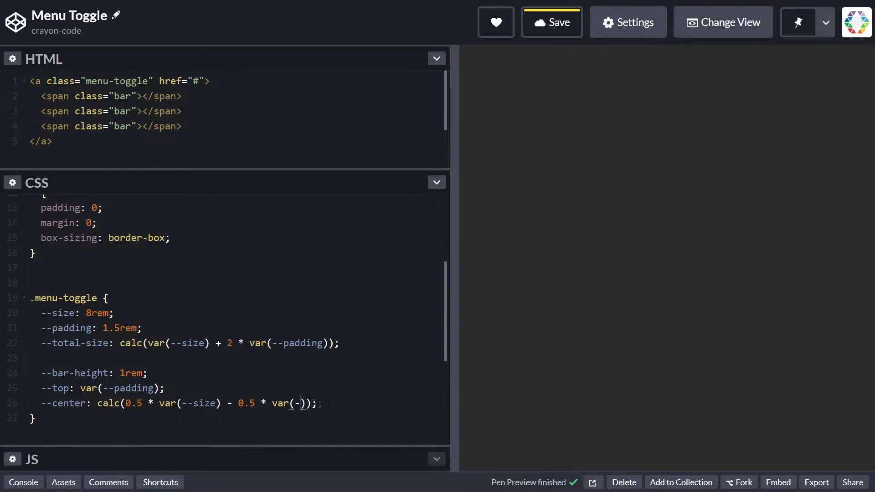
pyautogui.write('bar-height')
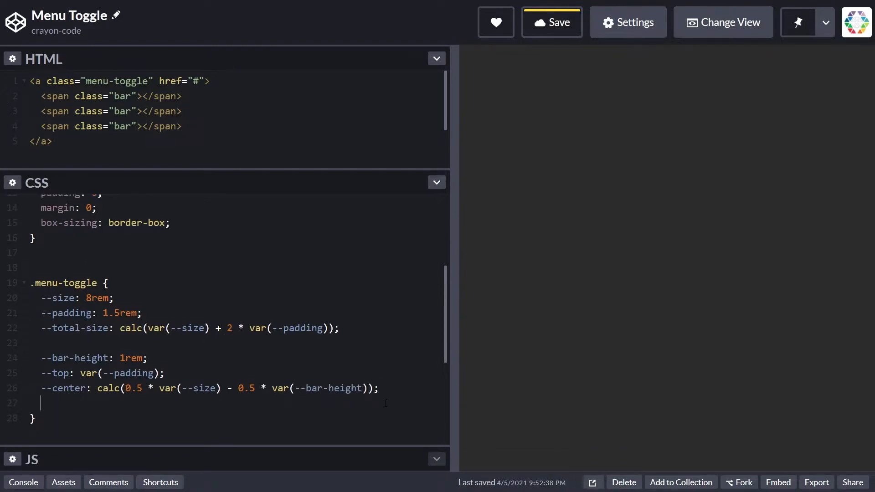
# Step: Define --bottom as calc(size + padding - bar-height) and start the display declaration
pyautogui.write('--bottom: calc(var(-')
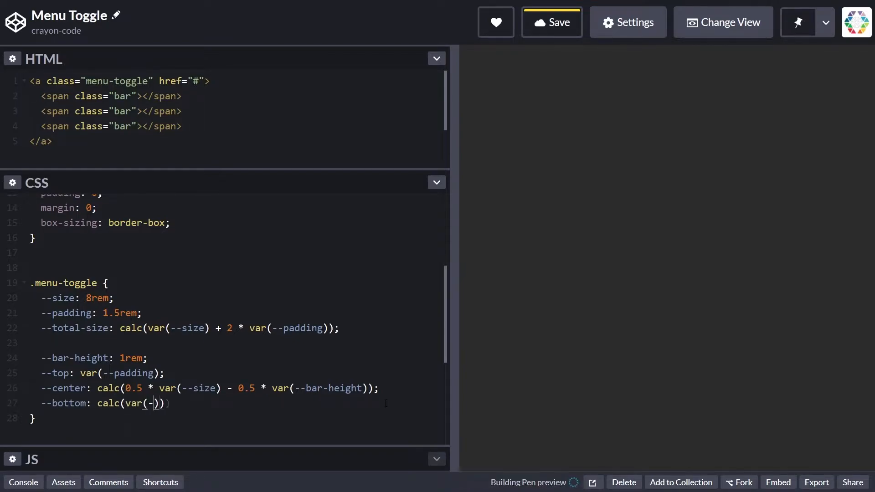
pyautogui.write('-size) -')
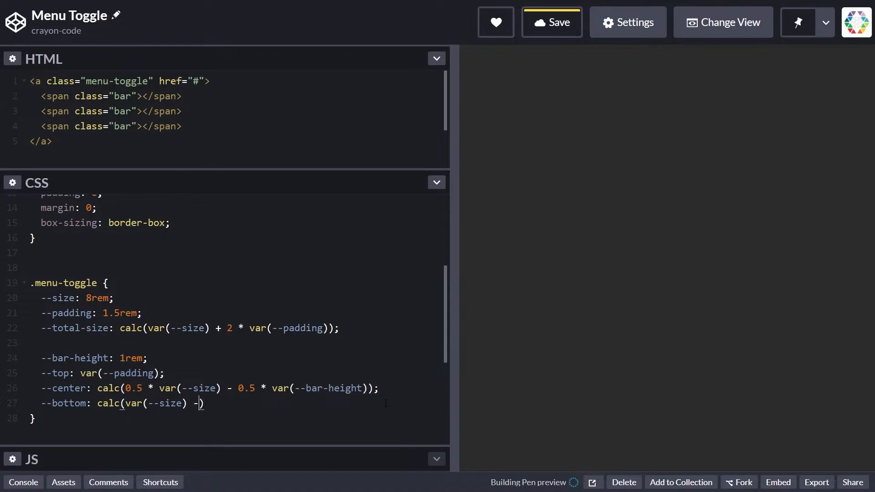
pyautogui.write('var(--padding))')
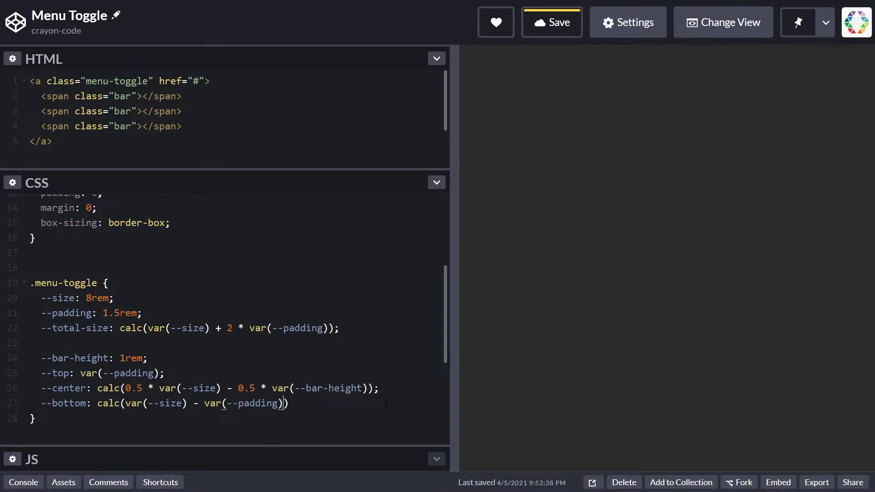
pyautogui.write('- var()')
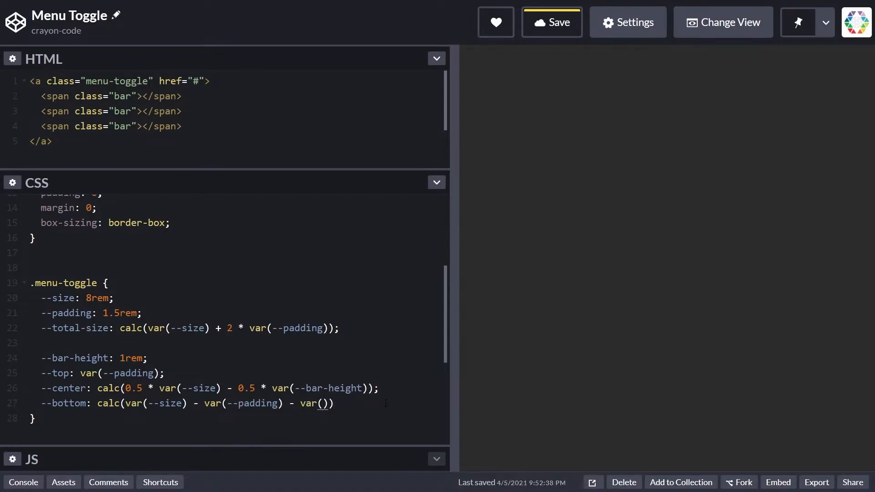
pyautogui.write('--bar-height')
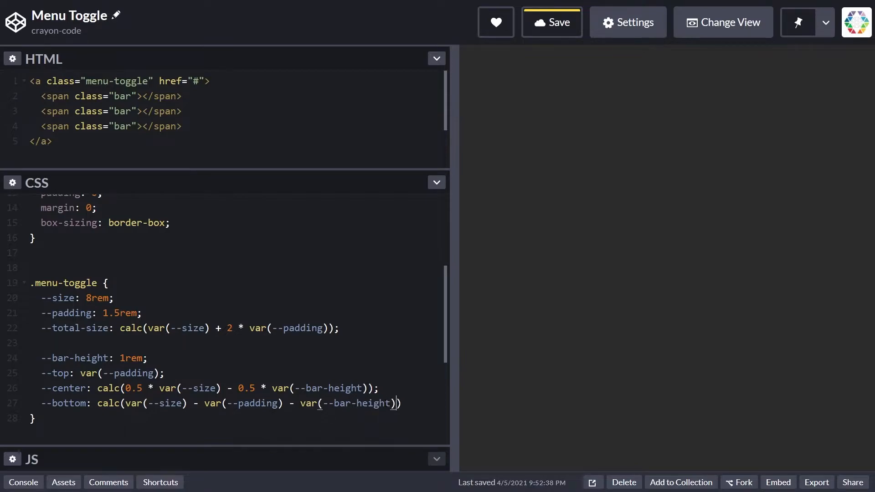
pyautogui.write('display: inline-block;')
pyautogui.write('width: var(--total-size);')
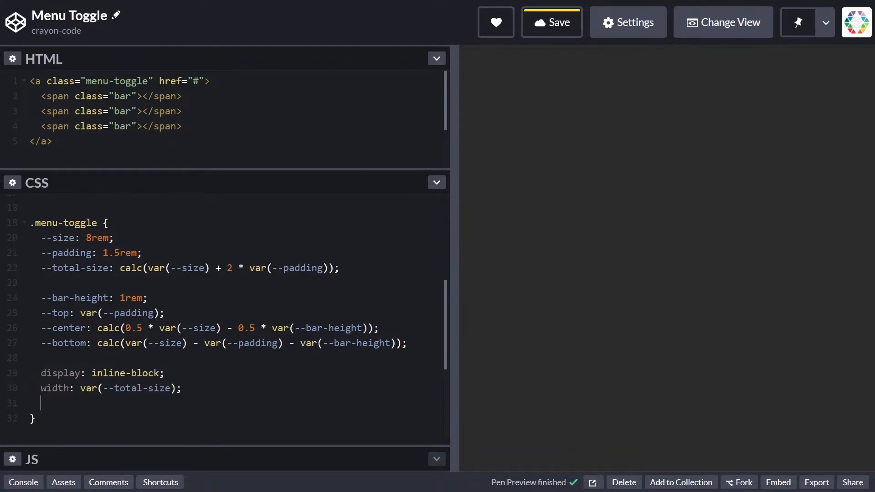
# Step: Set height var(--total-size), background var(--bg-color-open) and box-shadow 4px 4px 8px 0 rgba(0,0,0,0.6)
pyautogui.write('height: var(--total)')
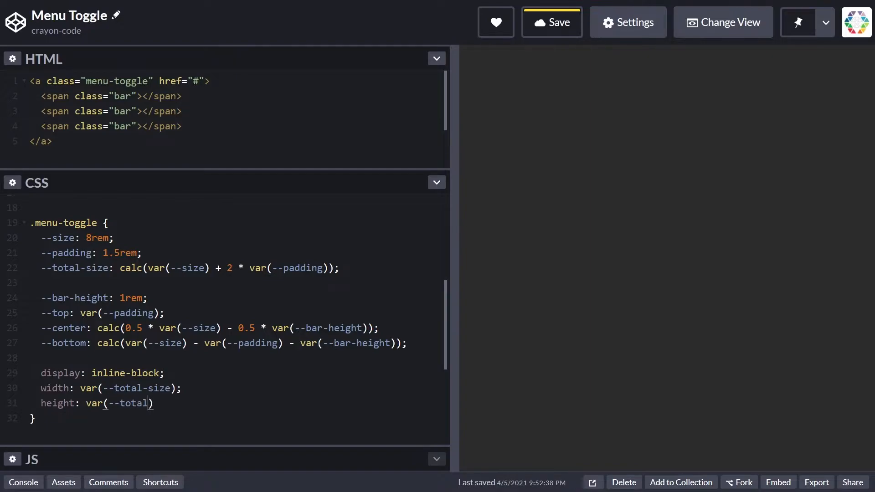
pyautogui.write('-size);')
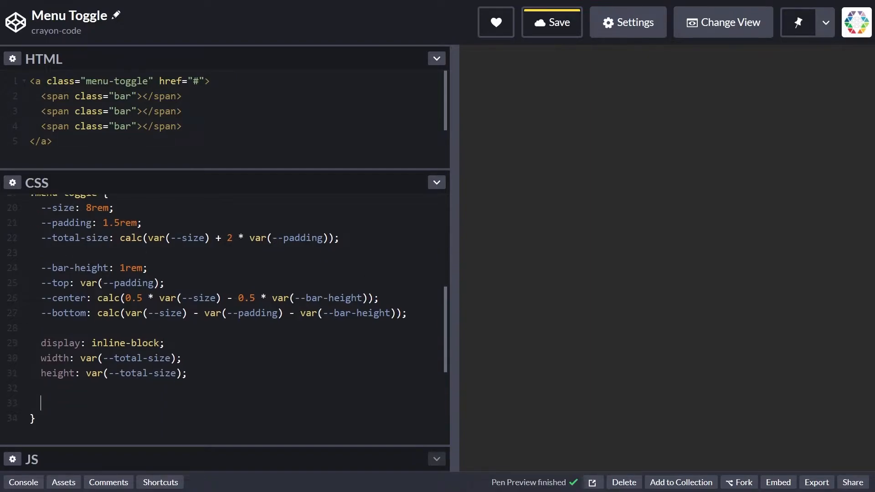
pyautogui.write('background-')
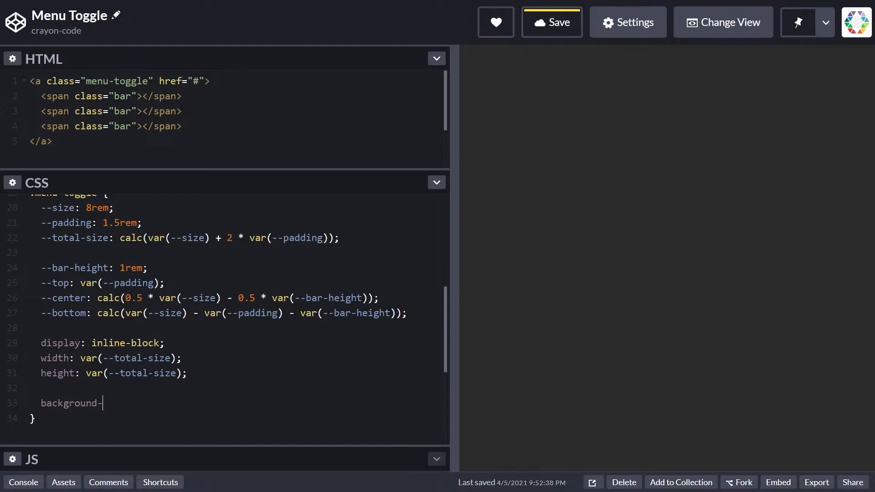
pyautogui.write('color: var(--bg-color-open);')
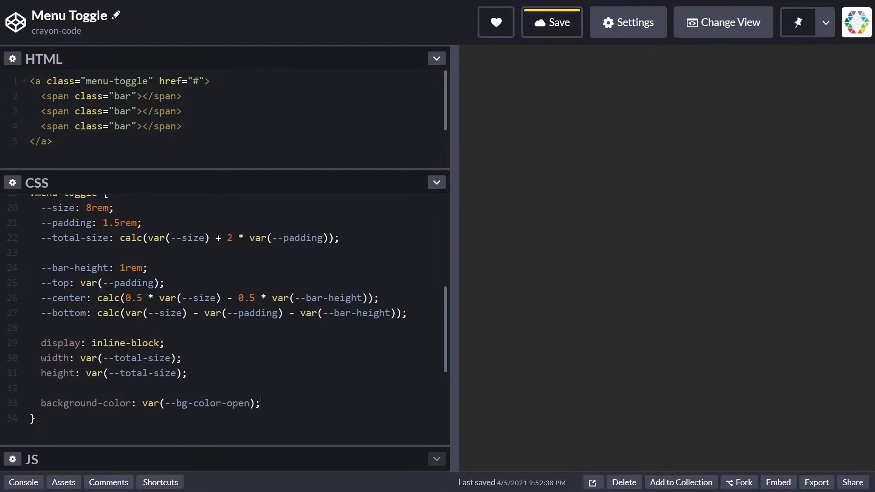
pyautogui.write('box-shadow: 4px 4px 8px 0px rg')
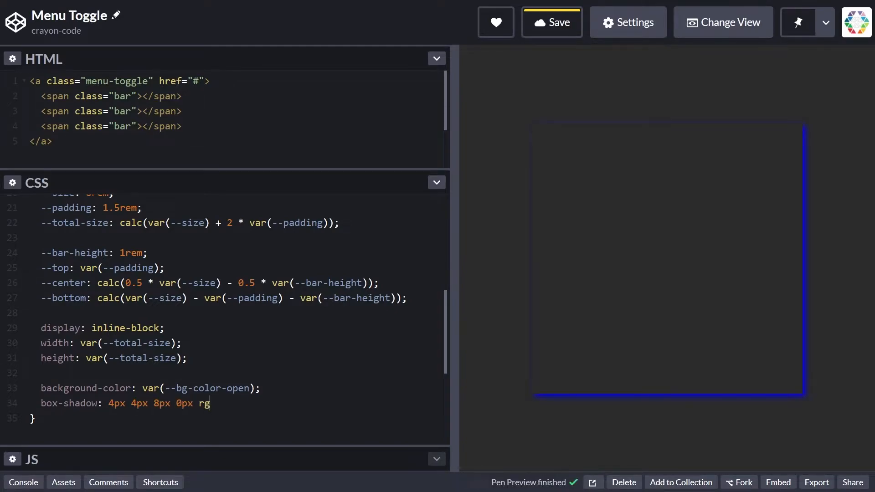
pyautogui.write('ba(0, 0, 0, 0.6);')
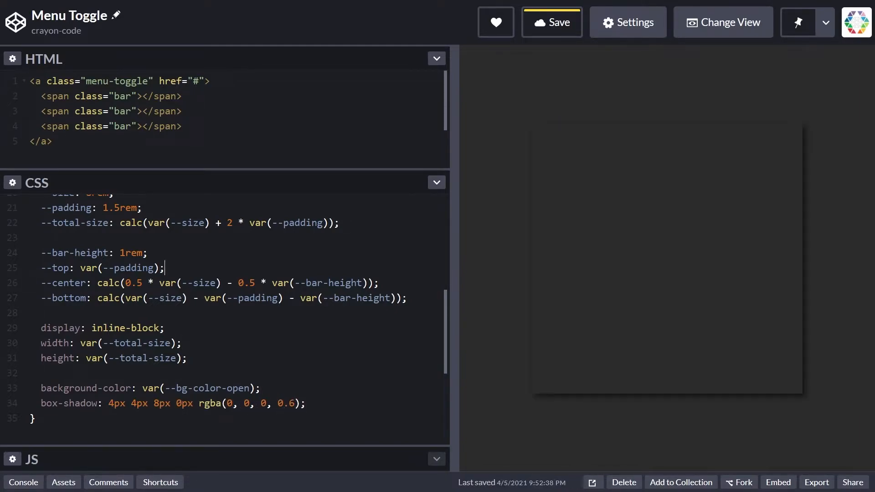
pyautogui.scroll(3)
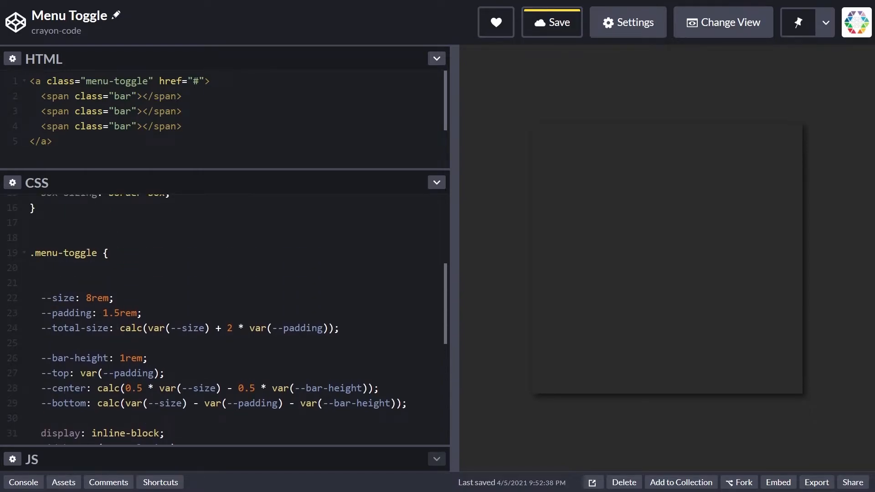
# Step: Add --bar-color-open and --bar-color-close #2b2b2b variables
pyautogui.write('--bar-color-open: rgba(255, 255, 255, 0.9);')
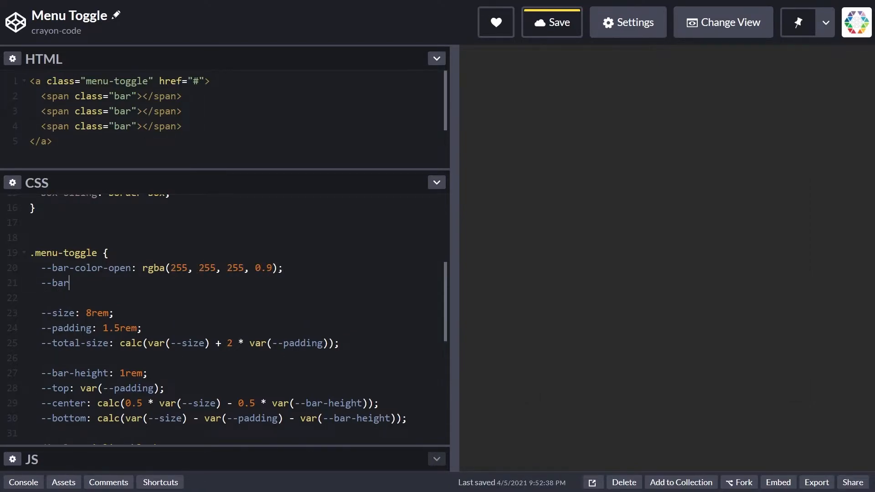
pyautogui.write('-color-close: #2b')
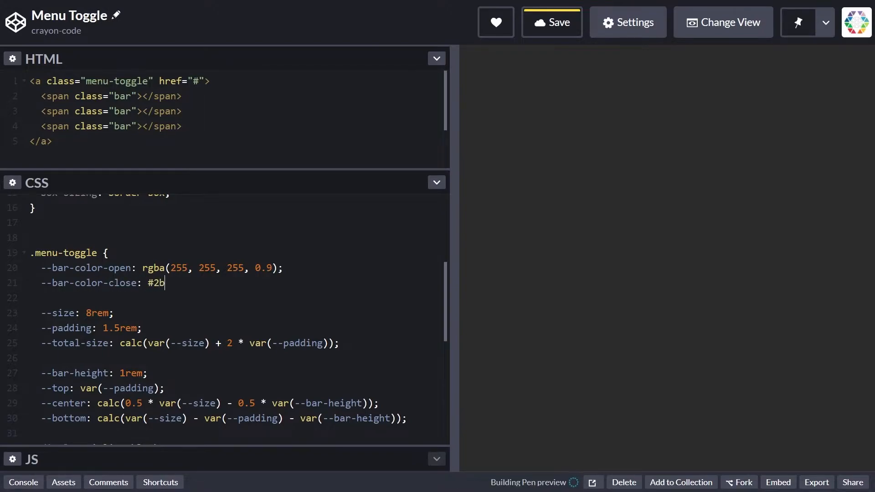
pyautogui.write('2b2b;')
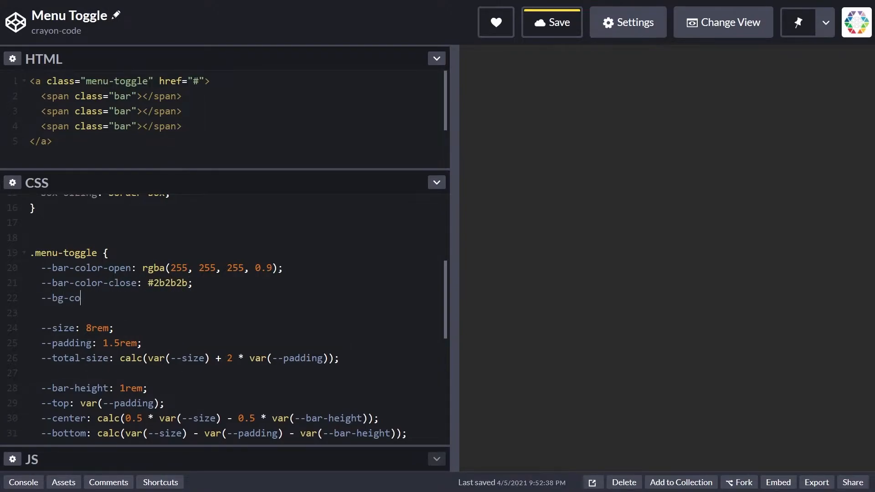
# Step: Add --bg-color-open rgb(255, 0, 171) and --bg-color-close rgb(255, 203, 33), then begin a .menu-toggle bar rule
pyautogui.write('lor-open: rgb(255')
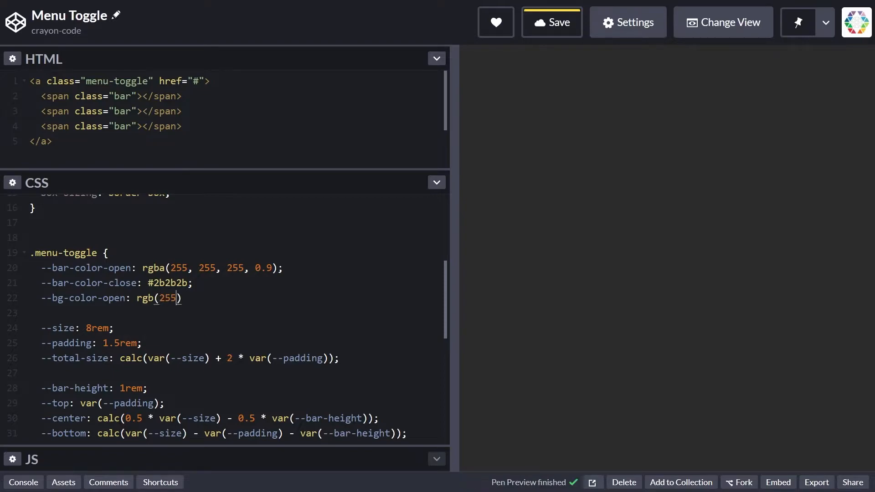
pyautogui.write(', 0, 171);')
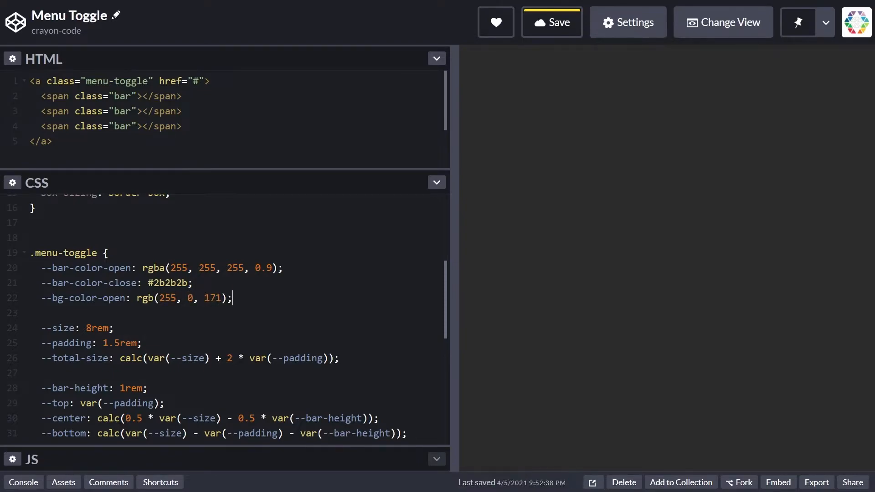
pyautogui.write('--bg-col')
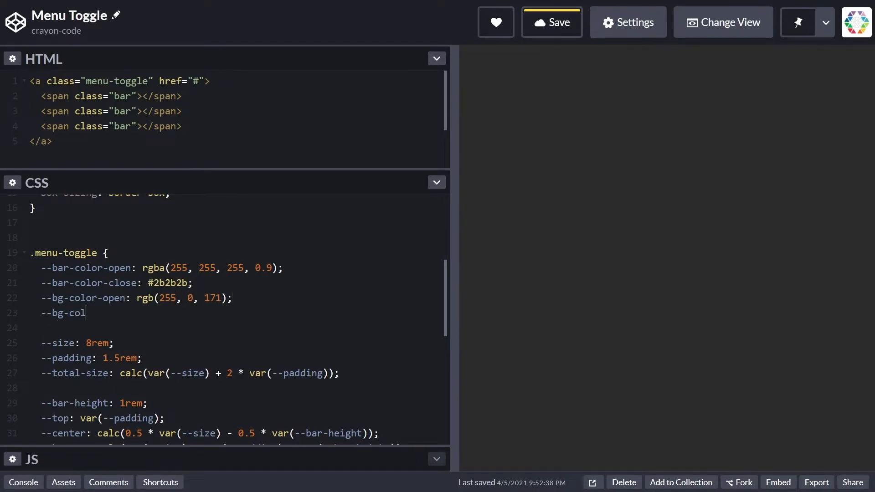
pyautogui.write('or-close: rgb(')
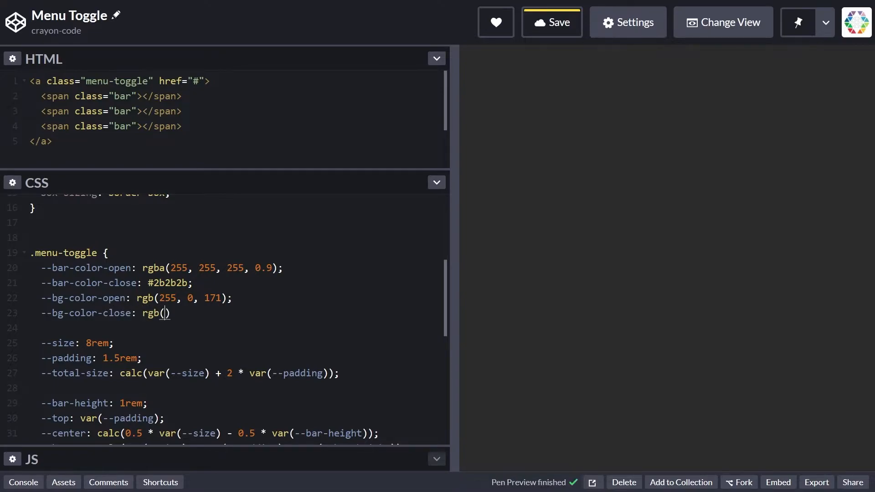
pyautogui.write('255, 203, 33')
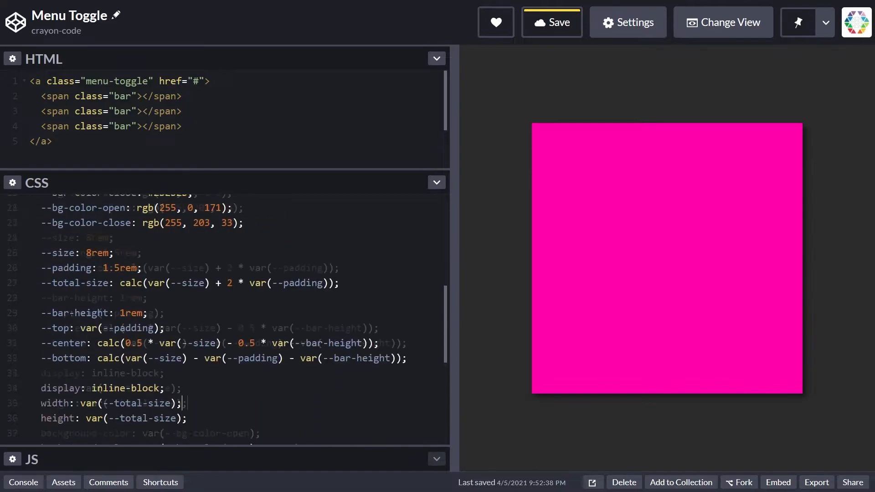
pyautogui.write('.menu-toggle > .bar {')
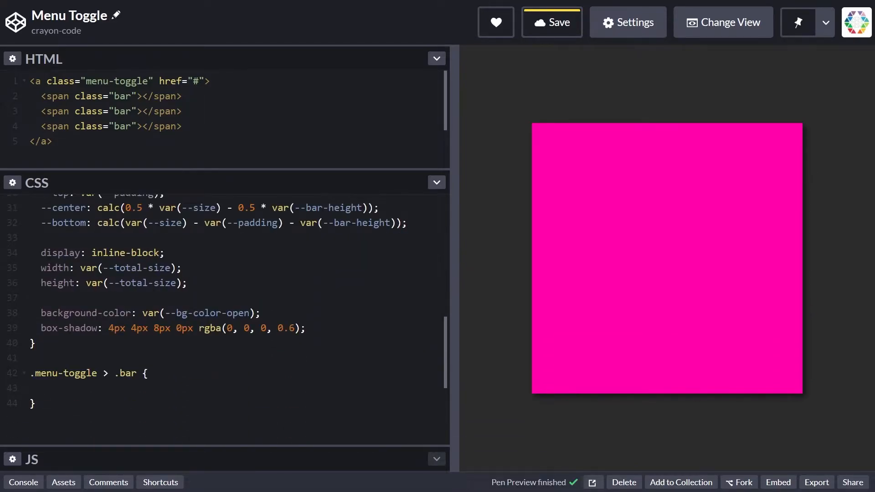
# Step: Position bars absolutely at top/left var(--padding) inside a relative .menu-toggle
pyautogui.write('position:')
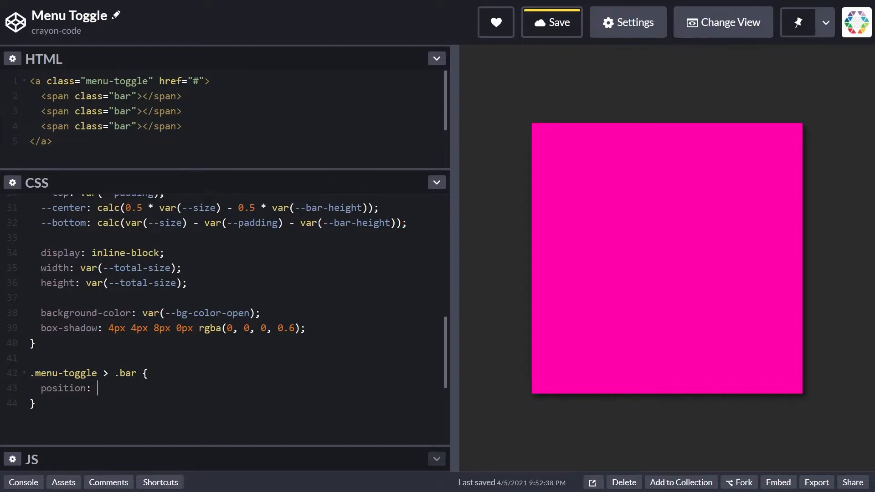
pyautogui.write('absolute;')
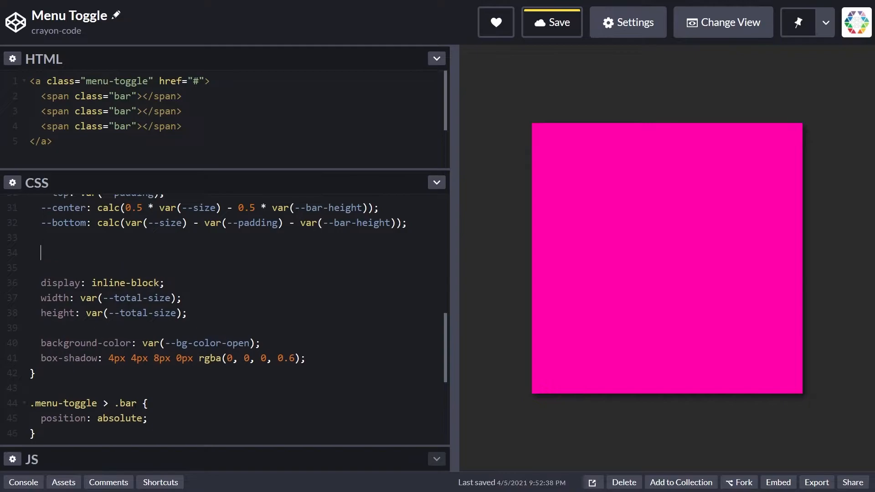
pyautogui.write('position: relative;')
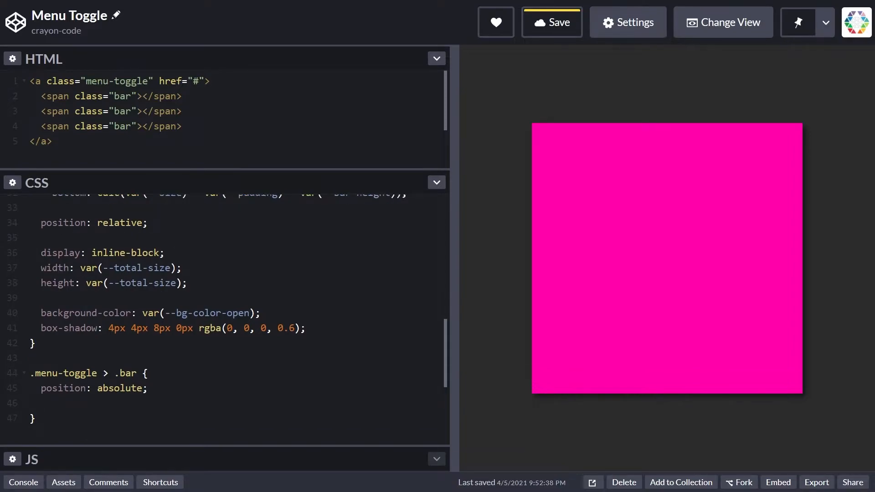
pyautogui.write('top: var(')
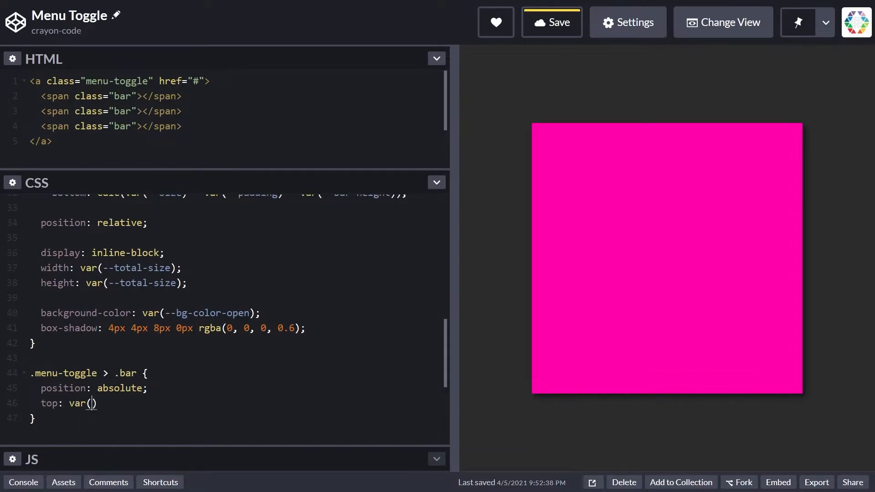
pyautogui.write('--padding);')
pyautogui.write('width: var(')
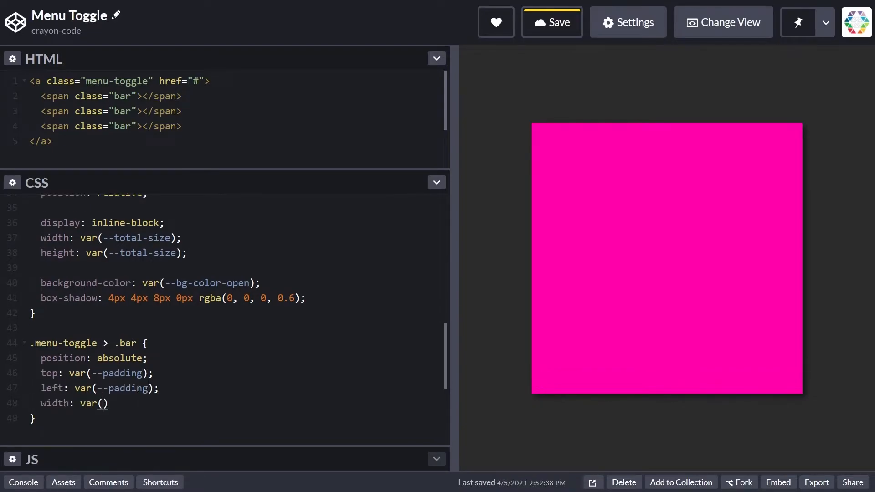
# Step: Size bars to var(--size) by var(--bar-height) with var(--bar-color-open) background
pyautogui.write('--size);')
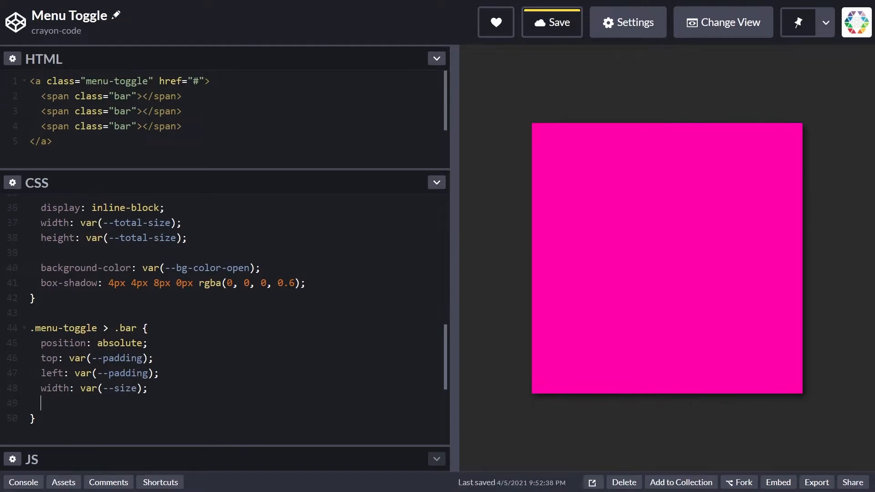
pyautogui.write('height: var(--bar-height);')
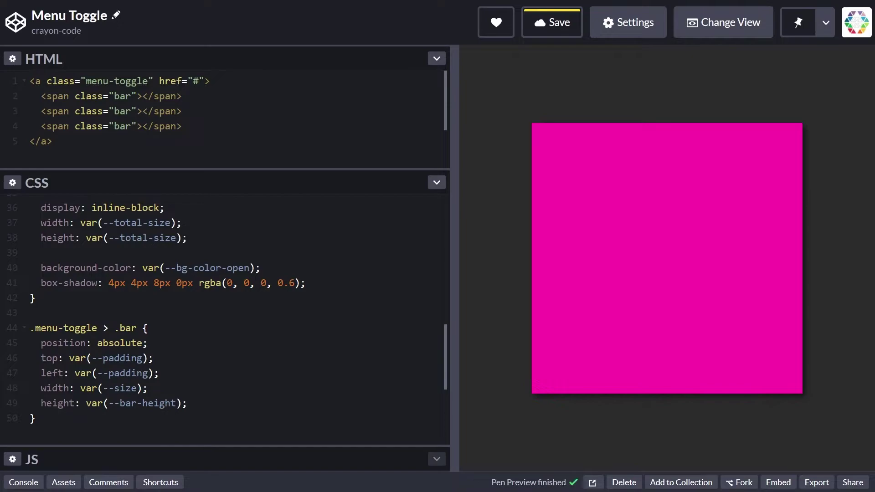
pyautogui.write('background-color: var(--b')
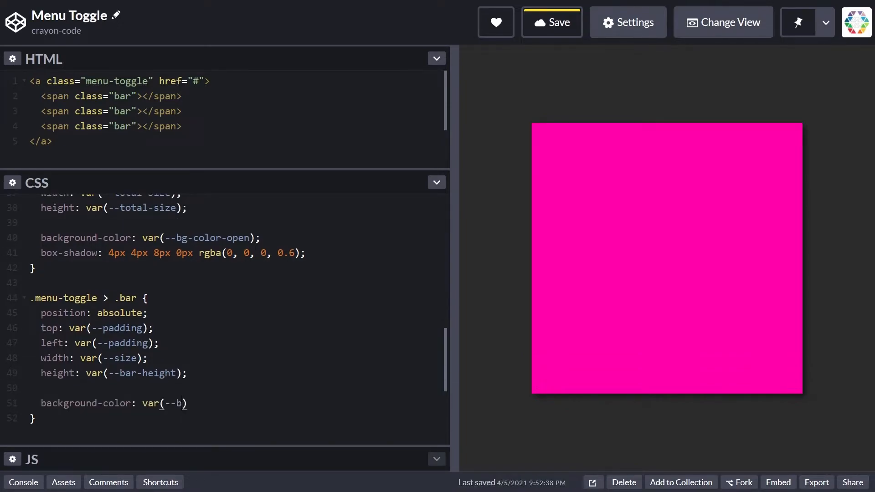
pyautogui.write('ar-co')
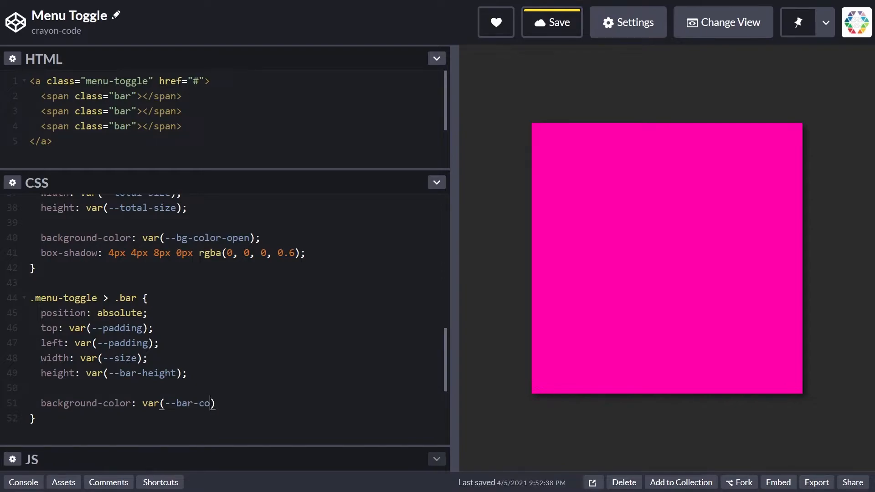
pyautogui.write('lor-open);')
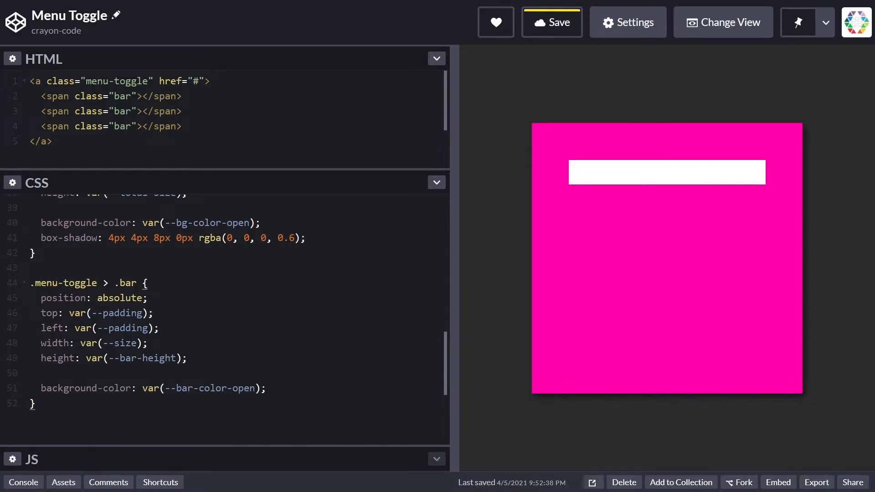
pyautogui.write('.me')
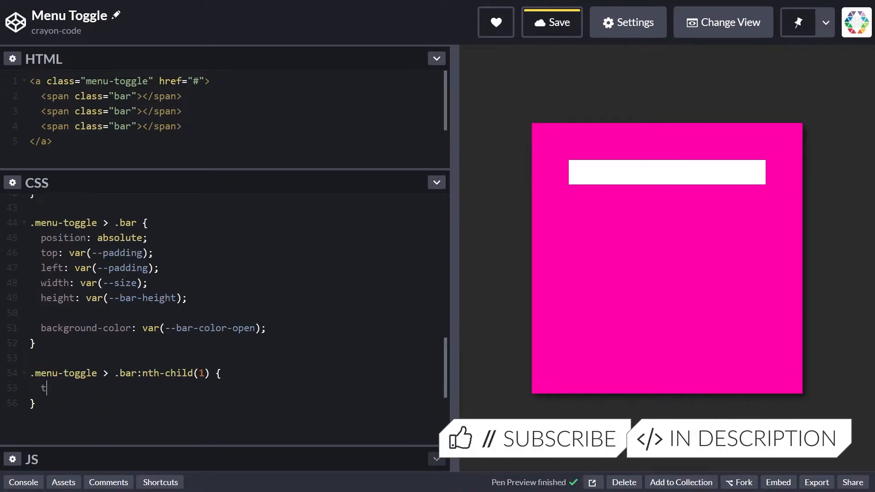
# Step: Translate nth-child bars 1, 2 and 3 by var(--top), var(--center) and var(--bottom)
pyautogui.write('ransform: translateY((var(--top')
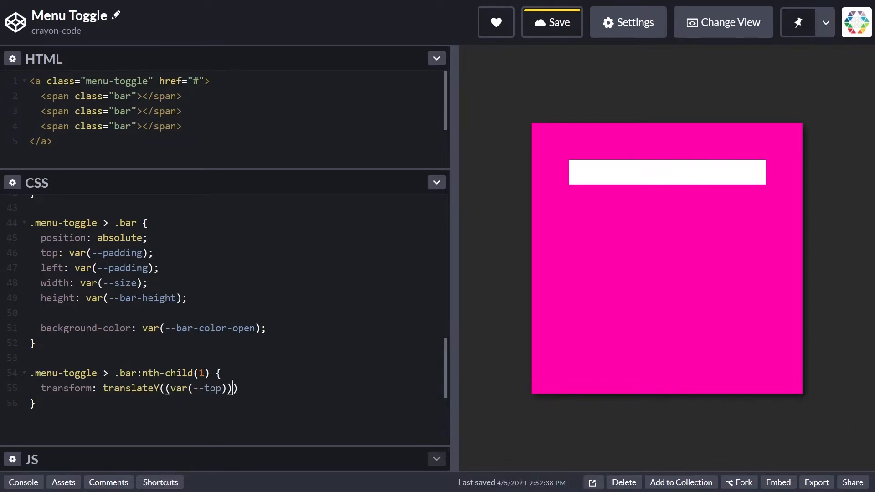
pyautogui.write('.menu-toggle > .bar:nth-child(2) {')
pyautogui.write('transform:')
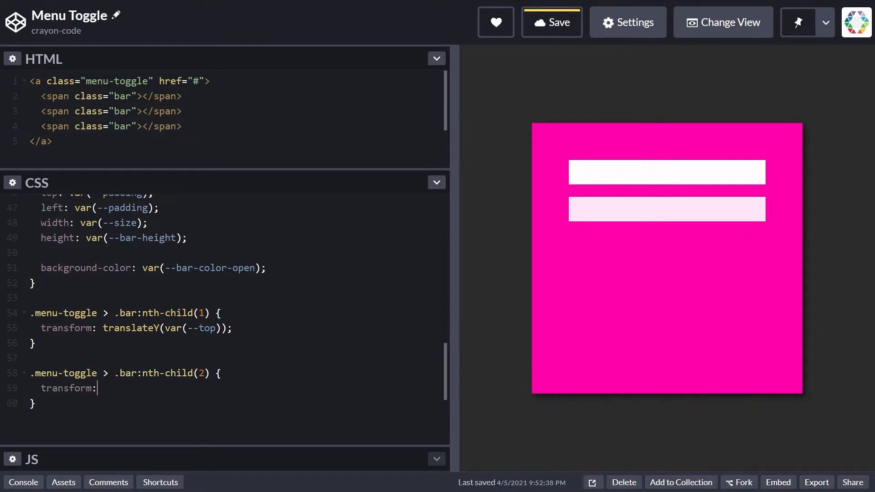
pyautogui.write('translateY(var(--center));')
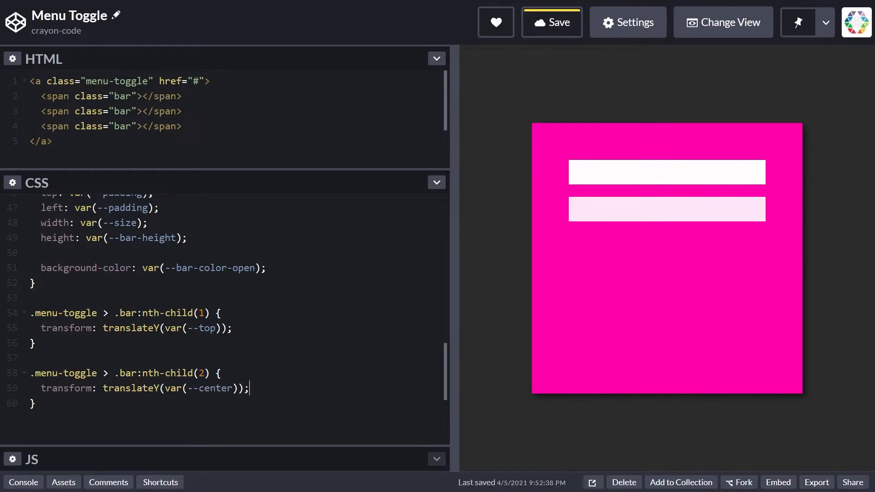
pyautogui.write('.menu-toggle > .bar')
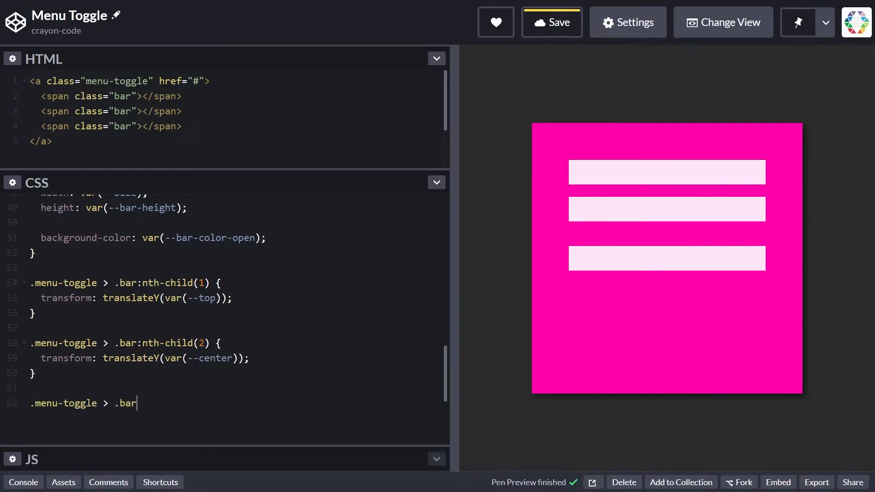
pyautogui.write(':nth-child(3) {')
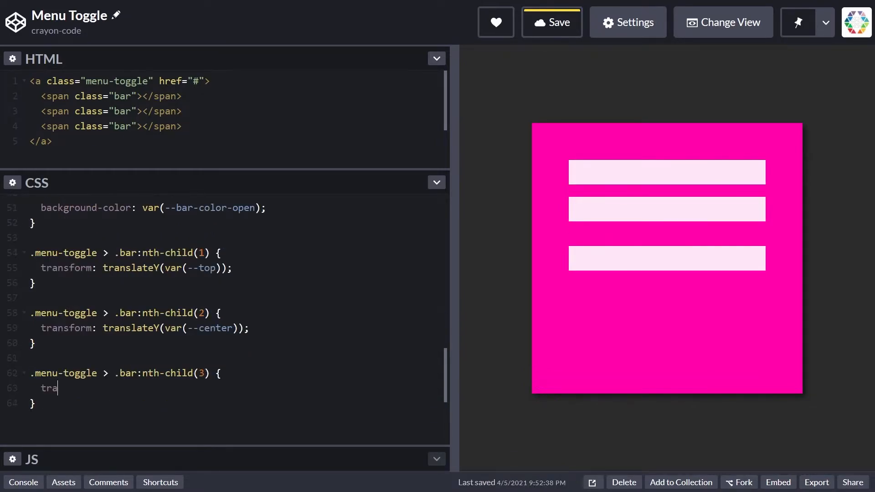
pyautogui.write('nsform: translateY(var(--bottom));')
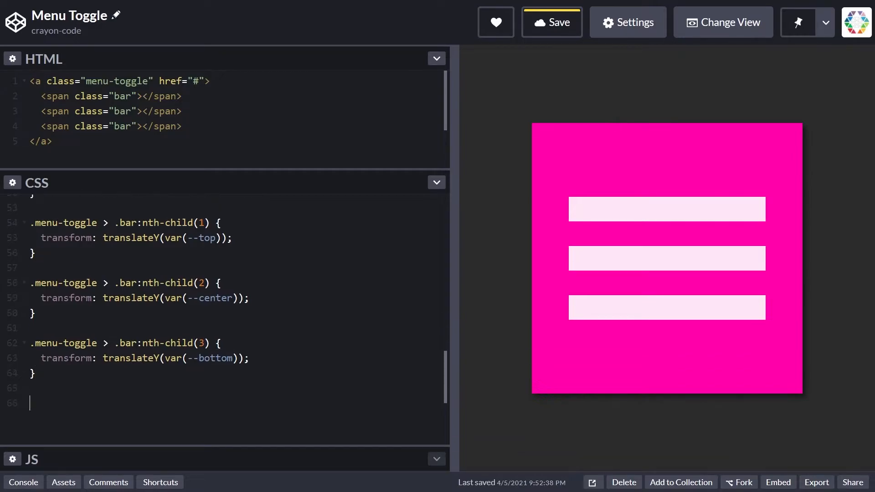
# Step: Create .menu-toggle.close with background-color var(--bg-color-close)
pyautogui.write('.menu-toggle.c')
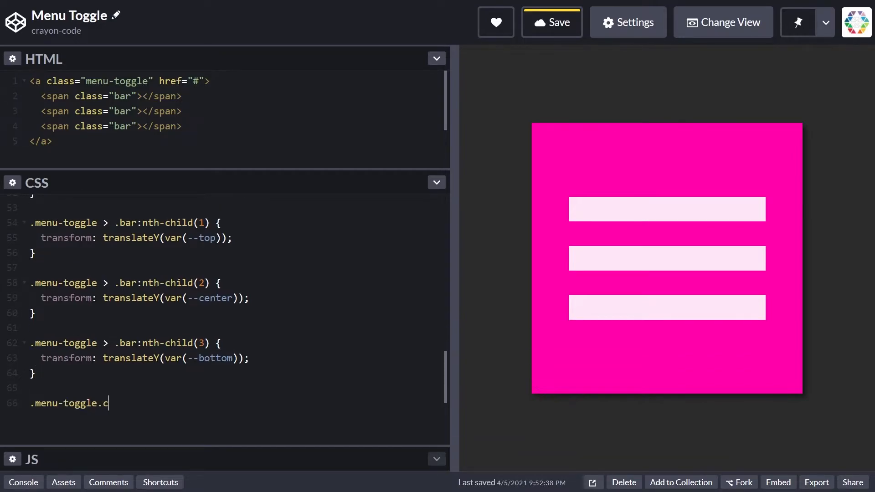
pyautogui.write('lose {')
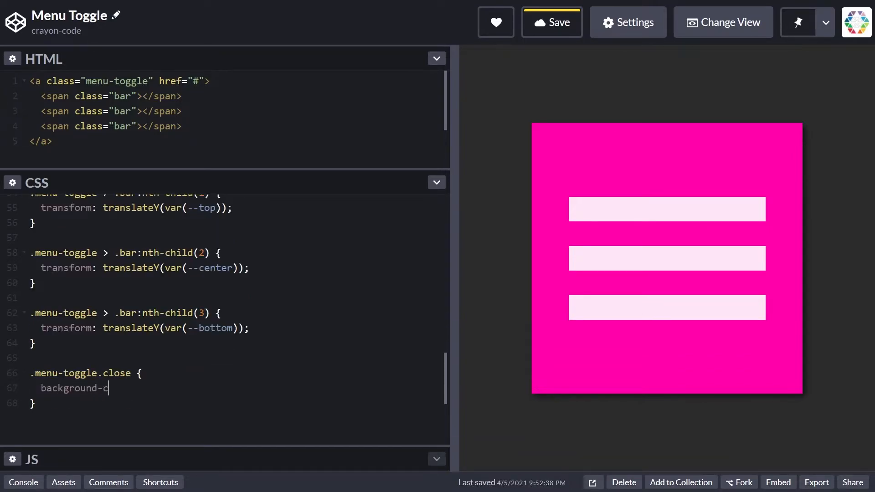
pyautogui.write('olor: var(--')
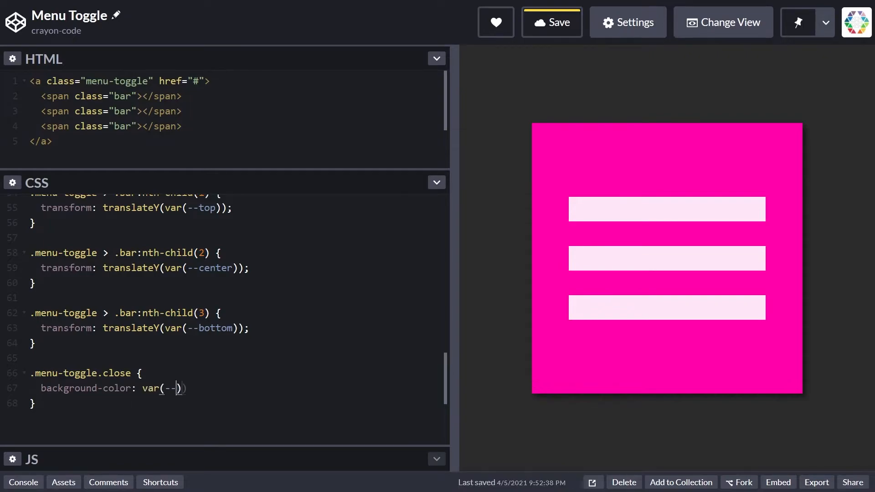
pyautogui.write('bg-color-close);')
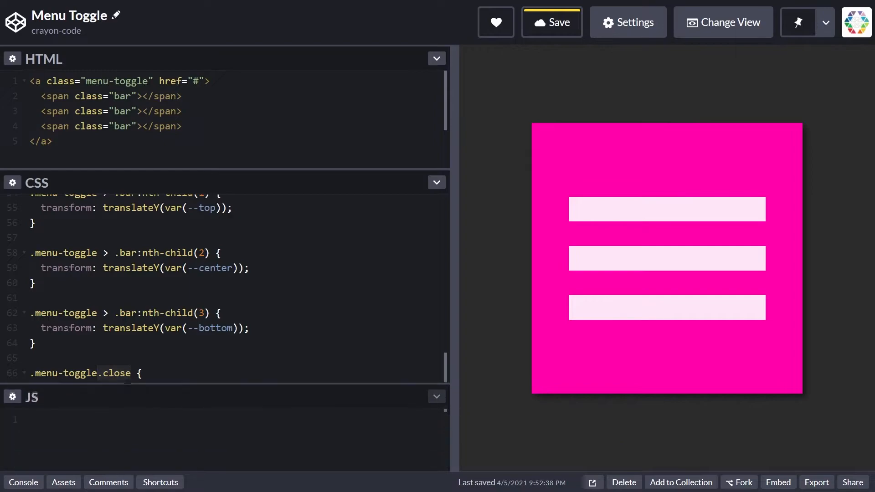
# Step: Store the .menu-toggle element in a const toggle via document.querySelector
pyautogui.write('const')
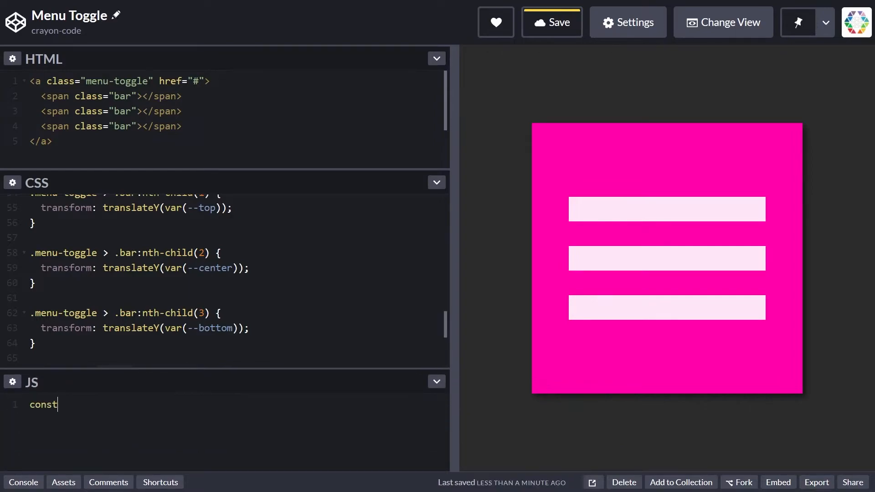
pyautogui.write('toggle = document.querySelector')
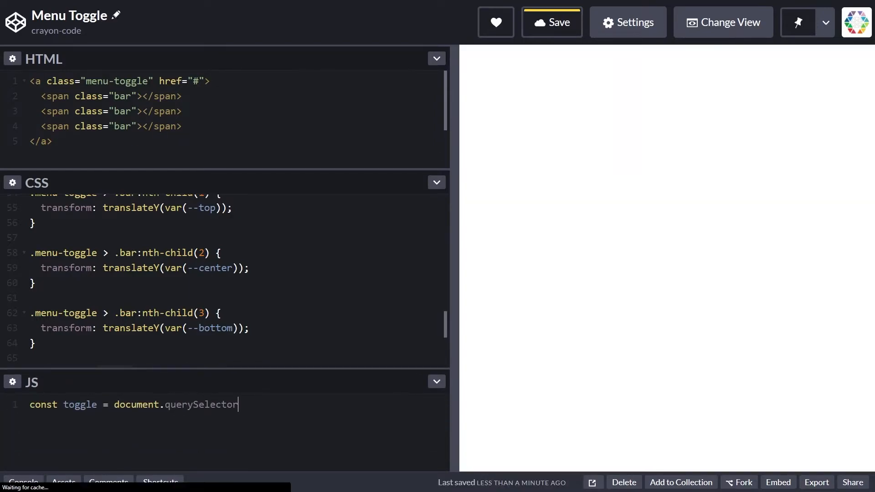
pyautogui.write('(".menu-toggle");')
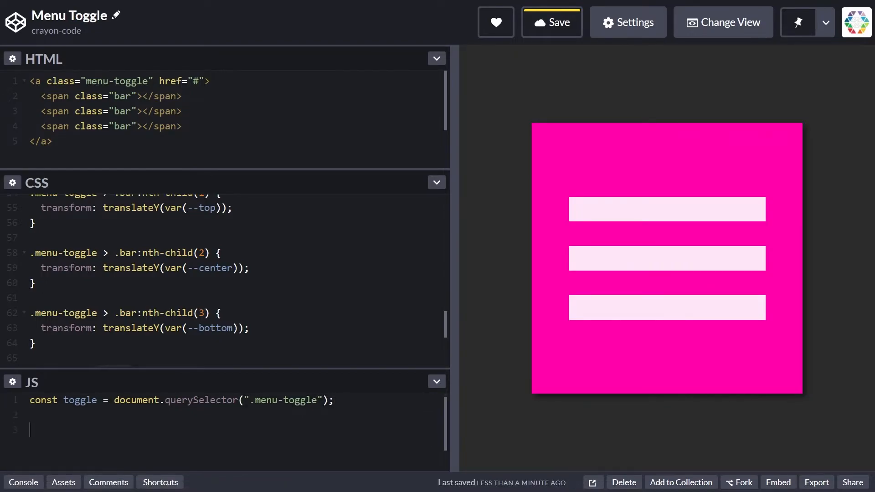
# Step: Add a click listener on toggle that calls e.currentTarget.classList.toggle('close')
pyautogui.write("toggle.addEventListener('click', (e) => {")
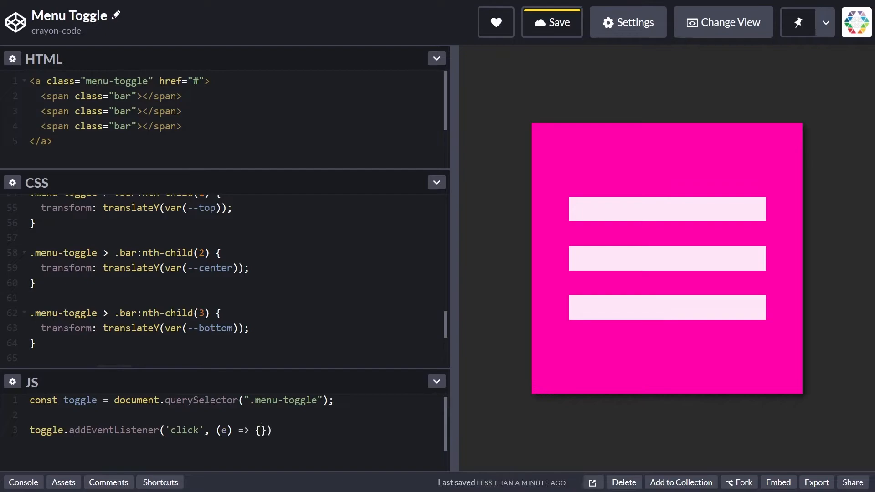
pyautogui.write('e.current')
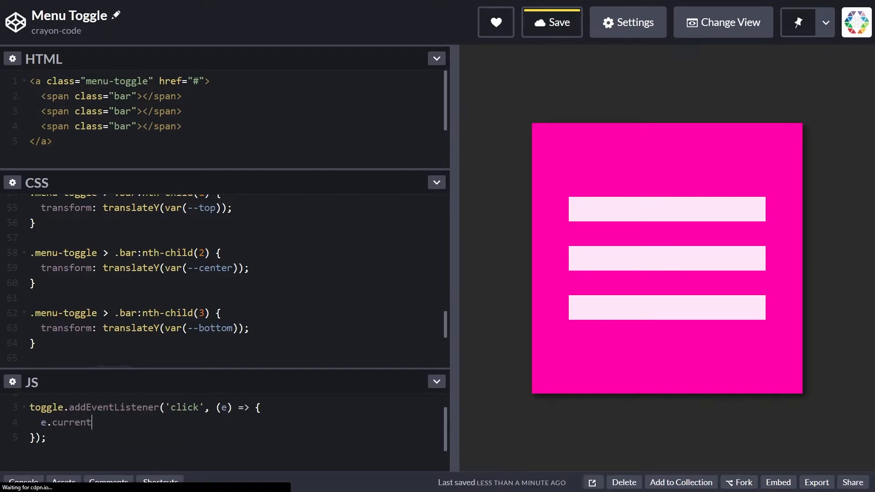
pyautogui.write('Target')
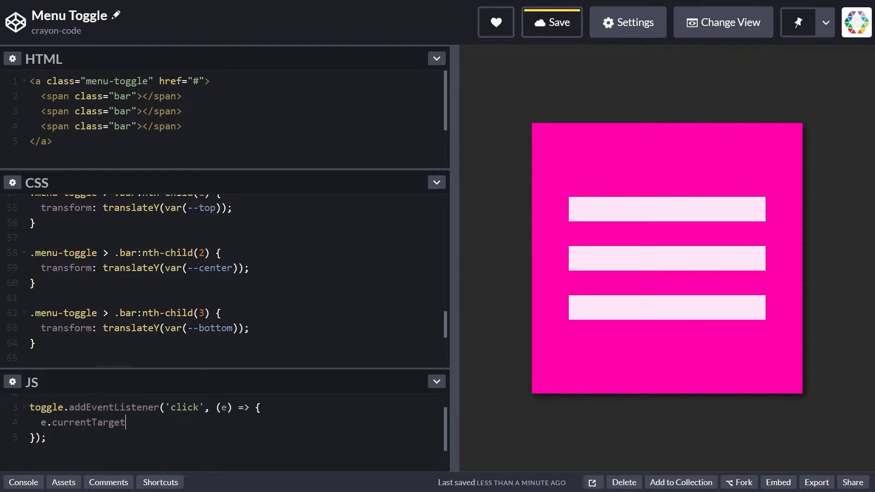
pyautogui.write('.classList.toggle("c')
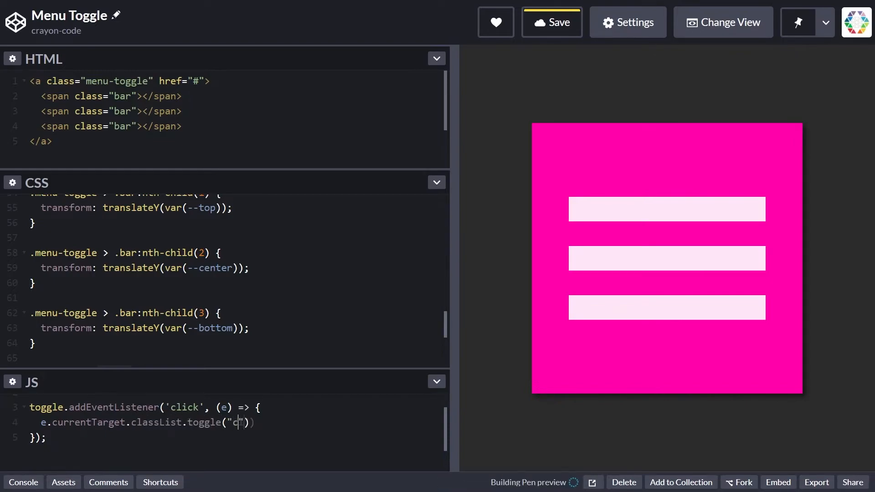
pyautogui.write("lose'")
pyautogui.write('t')
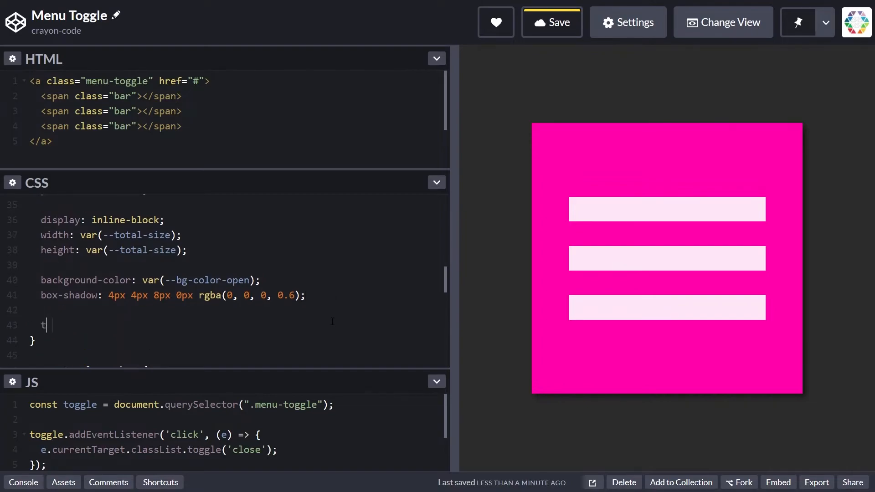
# Step: Give .menu-toggle transition: background-color var(--transition)
pyautogui.write('ransition: bac')
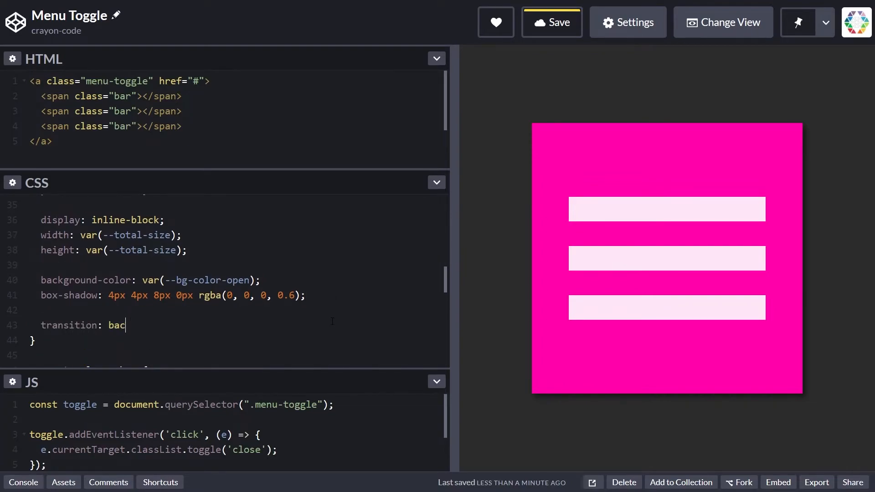
pyautogui.write('kground-color')
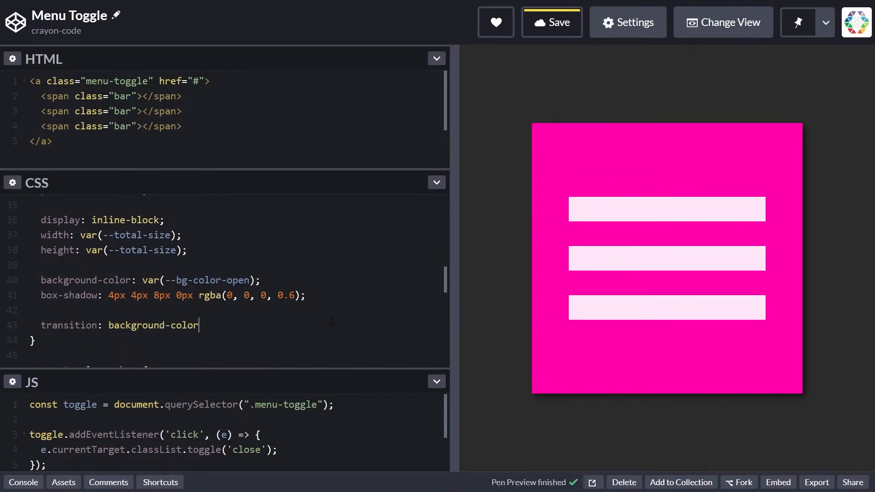
pyautogui.write('var(--tr')
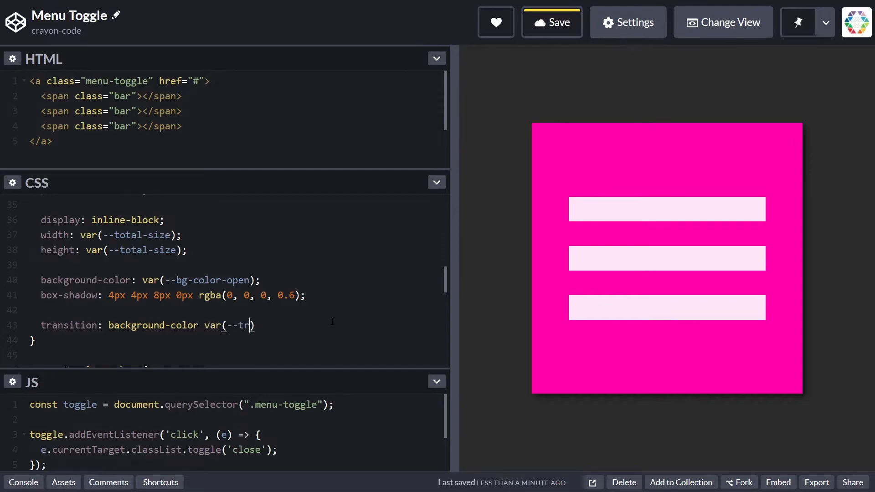
pyautogui.write('ansition);')
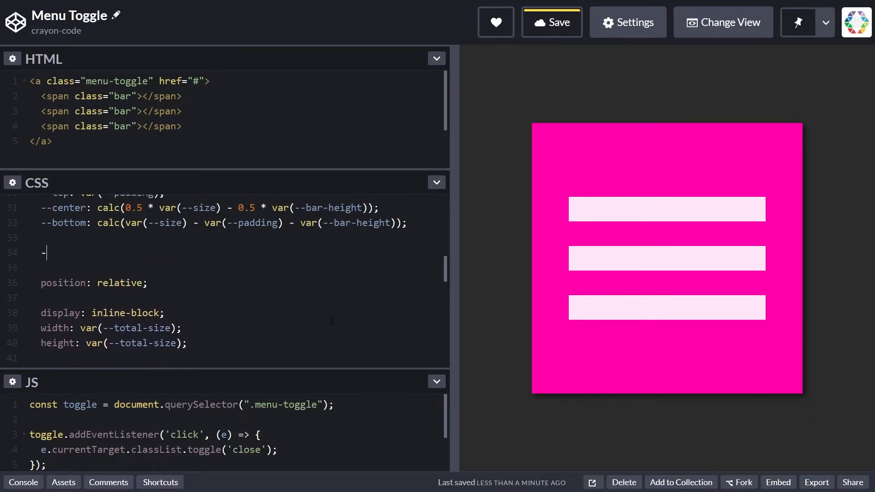
# Step: Define the --transition variable as 500ms ease-in-out
pyautogui.write('--transition:')
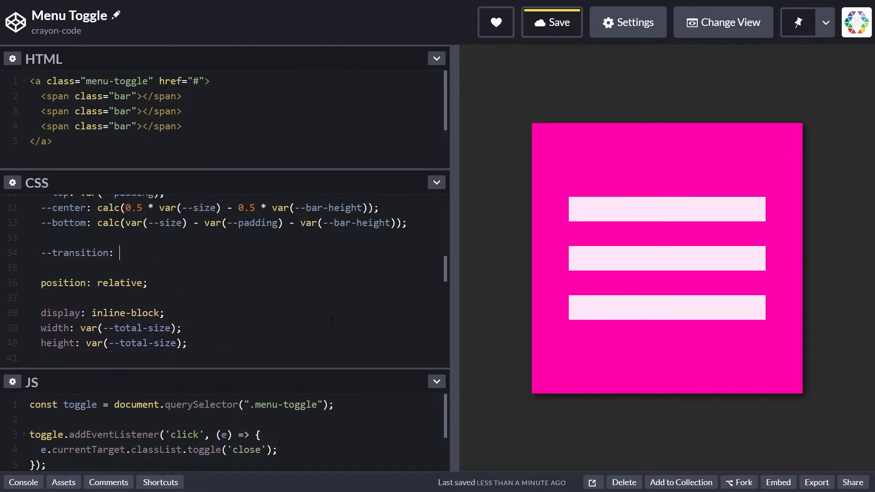
pyautogui.write('500ms ease-in-')
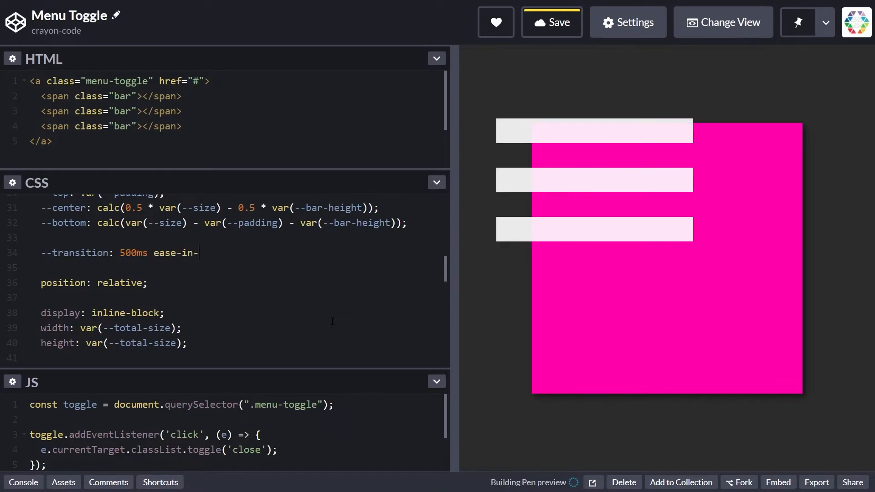
pyautogui.write('out;')
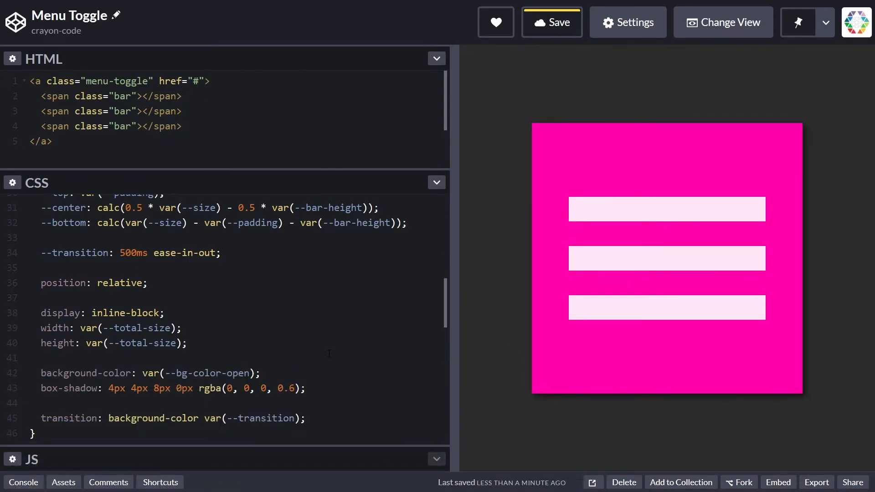
pyautogui.scroll(-3)
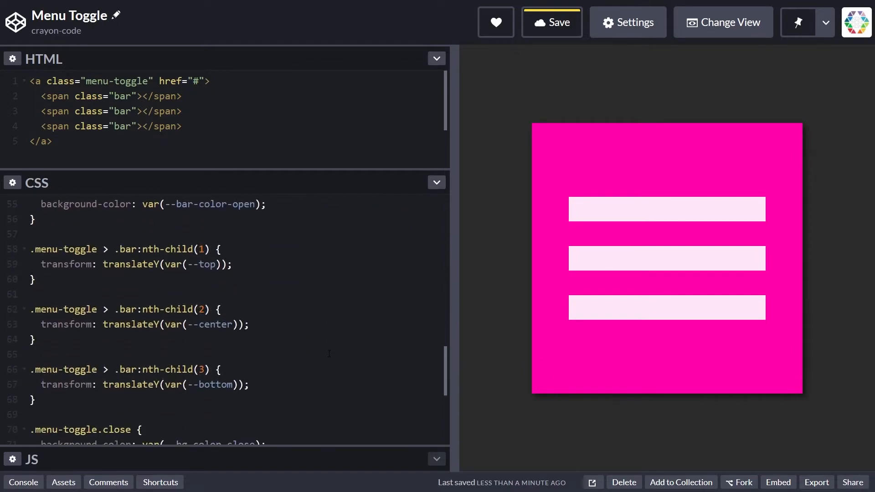
# Step: Add a .menu-toggle.close > .bar rule with background-color var(--bar-color-close)
pyautogui.scroll(-3)
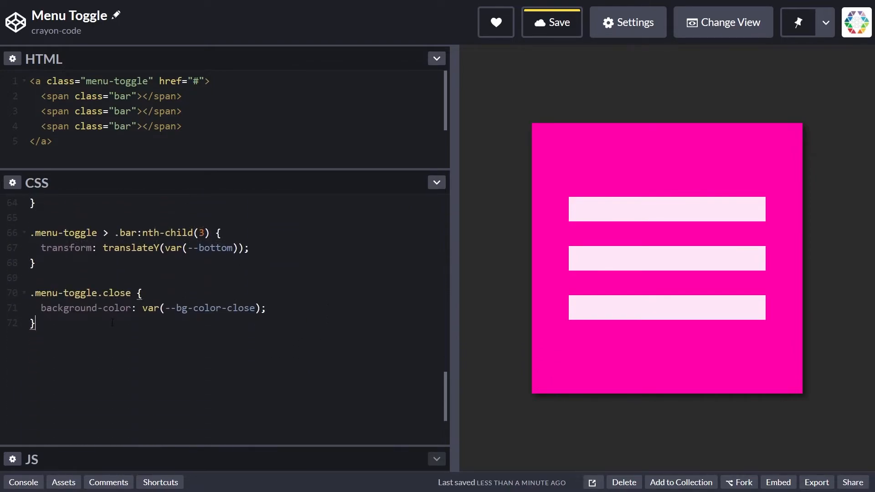
pyautogui.write('.menu-toggle.close > .bar {')
pyautogui.write('backgro')
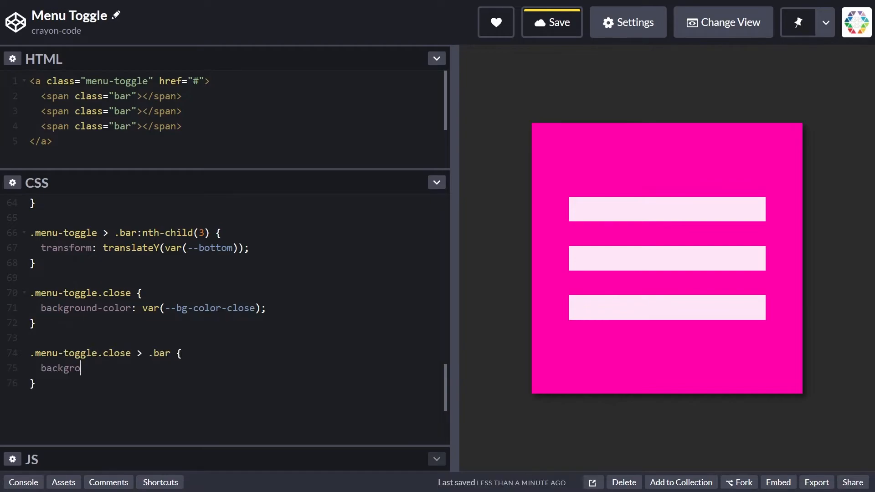
pyautogui.write('und-color: var(--bar-color')
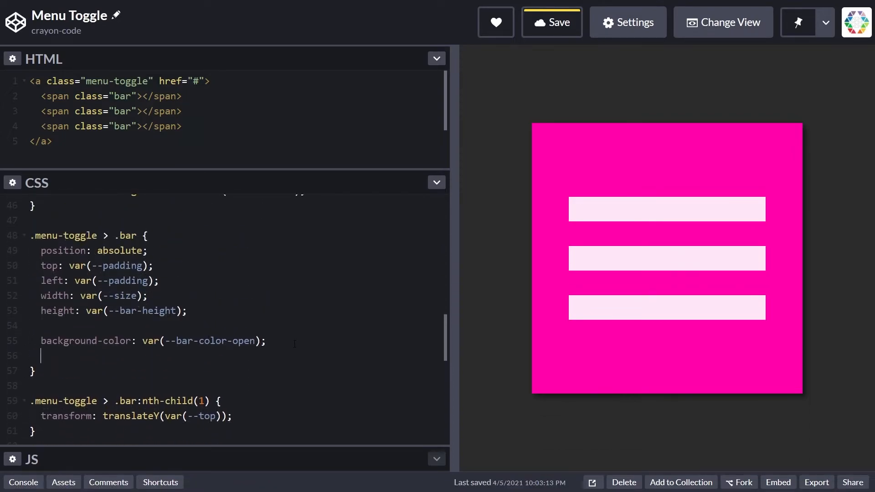
# Step: Give .bar transition: background-color var(--transition)
pyautogui.write('transition: backg')
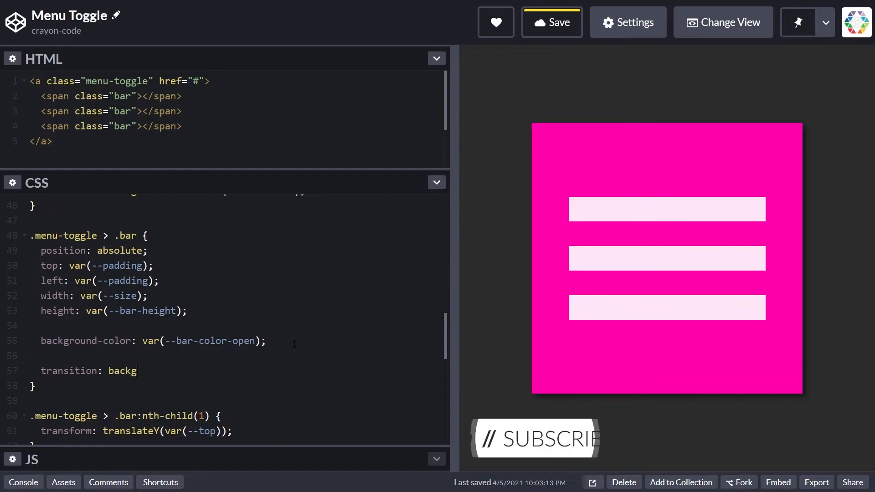
pyautogui.write('round-color var(')
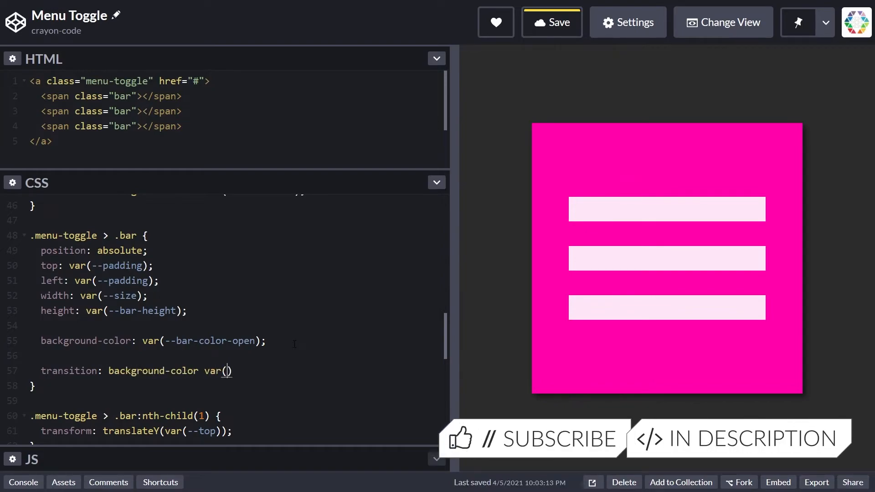
pyautogui.write('--transition')
pyautogui.write('.men')
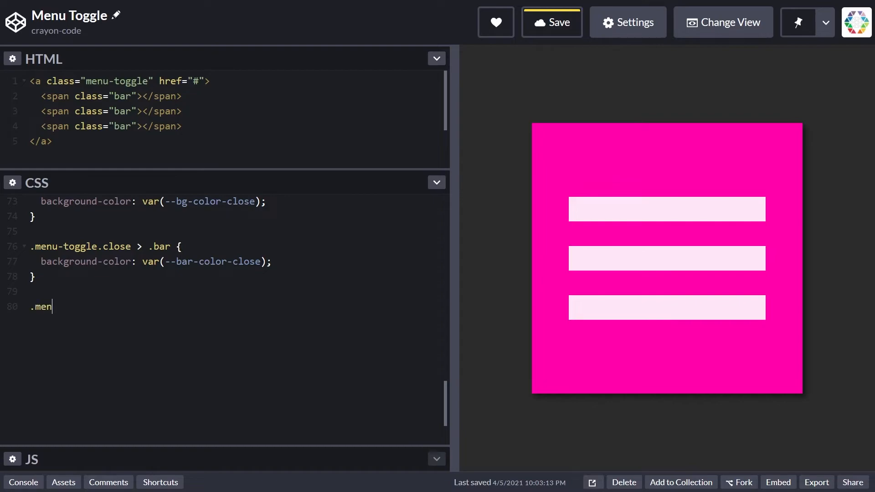
# Step: Add a .menu-toggle.close > .bar:nth-child(1) rule with transform translateY(var(--center)) rotate(135deg)
pyautogui.write('u-toggle.')
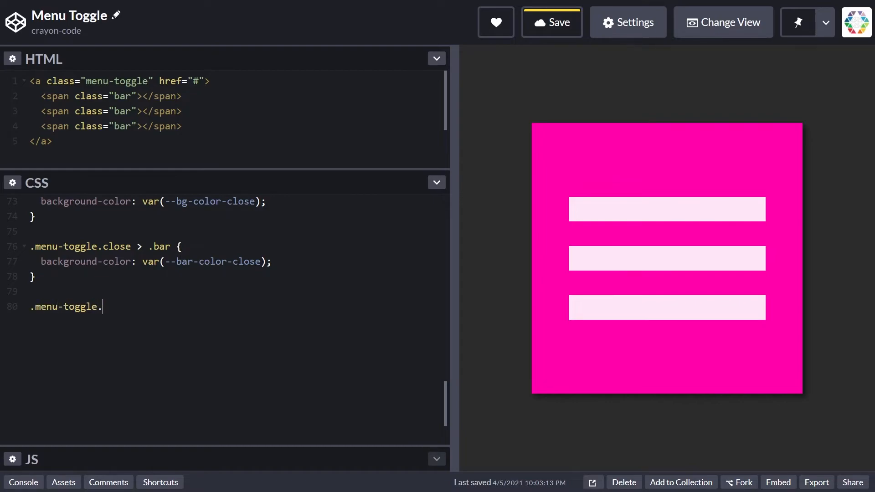
pyautogui.write('close > .ba')
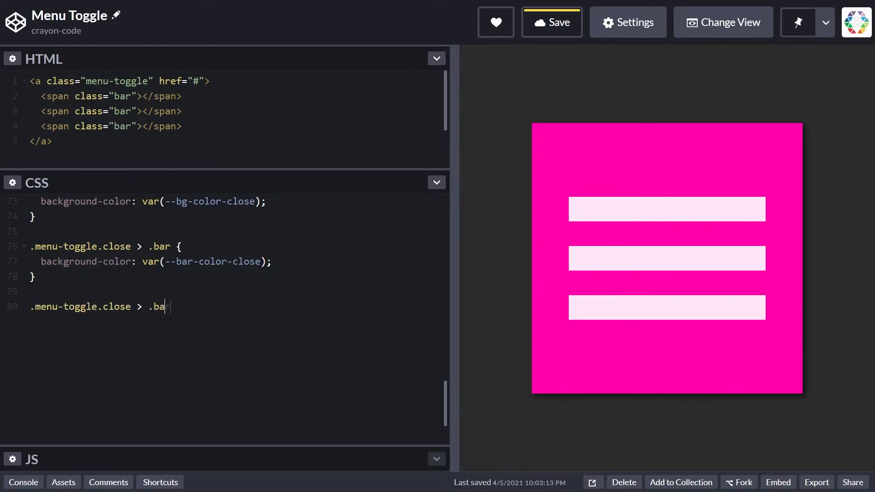
pyautogui.write('r:nth-child')
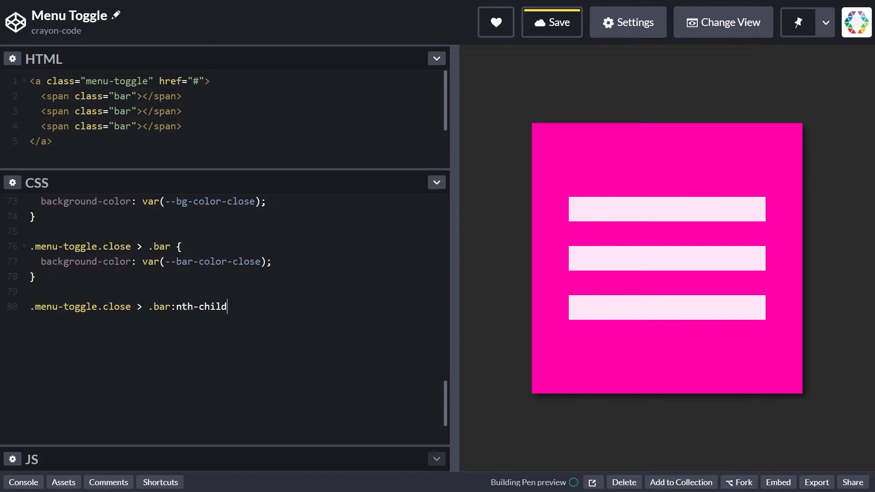
pyautogui.write('(1) {')
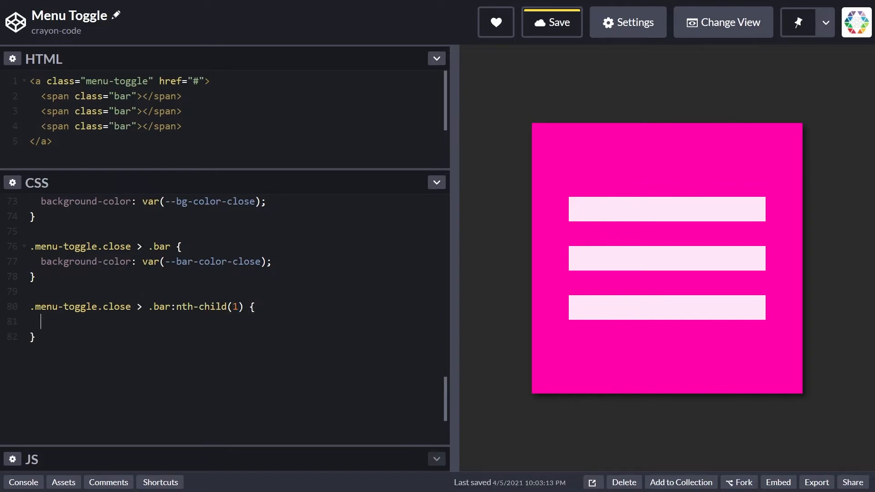
pyautogui.write('transform:')
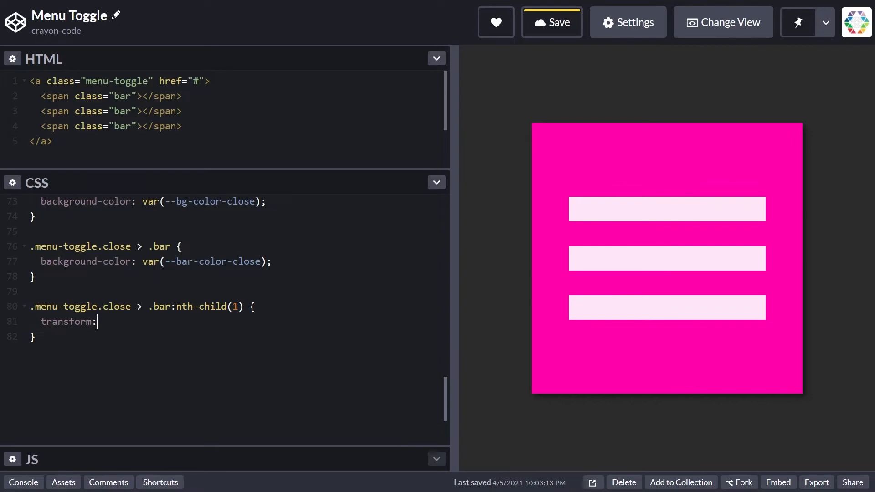
pyautogui.write('translateY(')
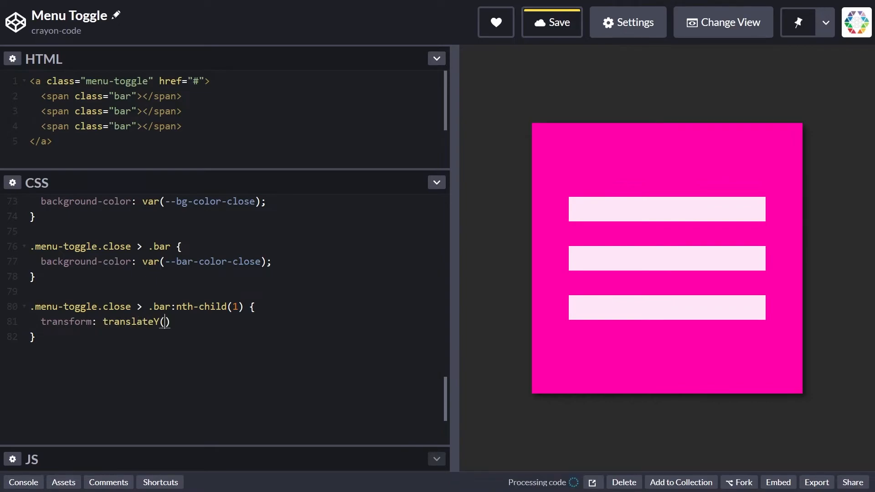
pyautogui.write('var(--center)')
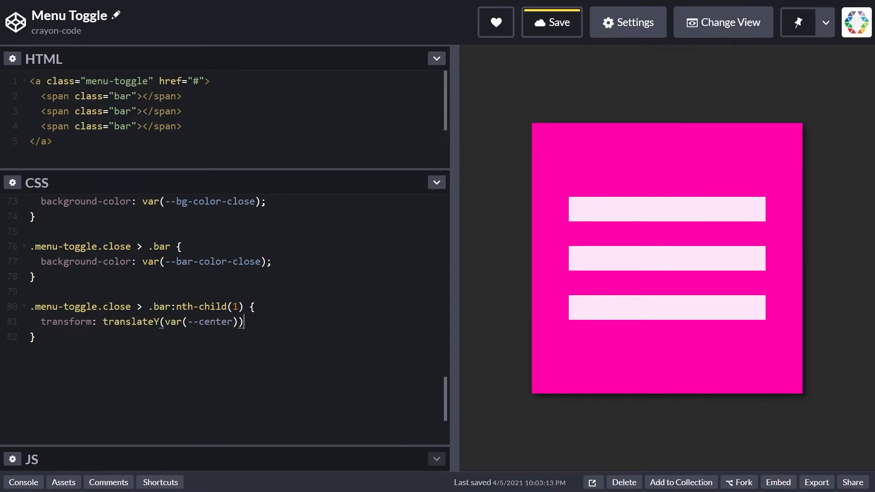
pyautogui.write('rotate')
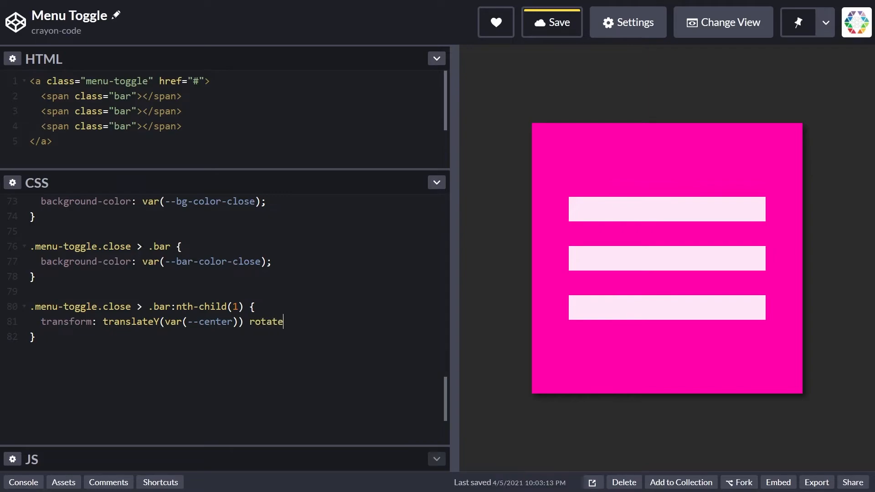
pyautogui.write('(135deg)')
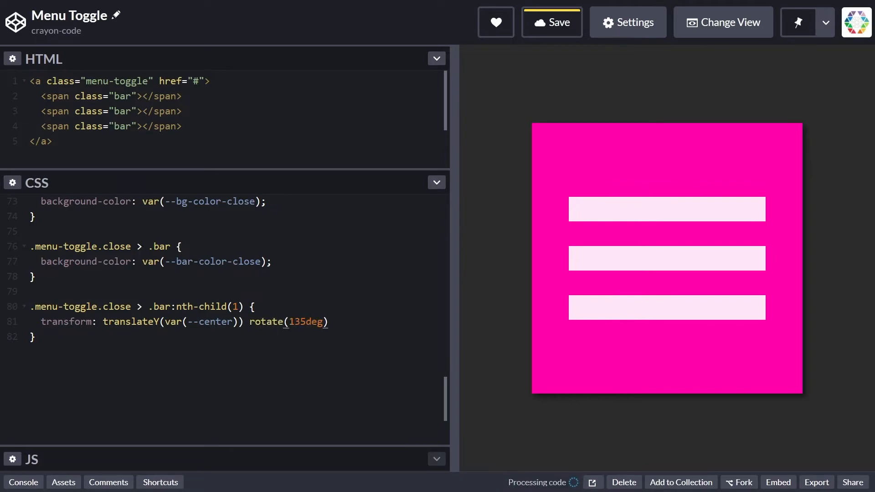
pyautogui.write(';')
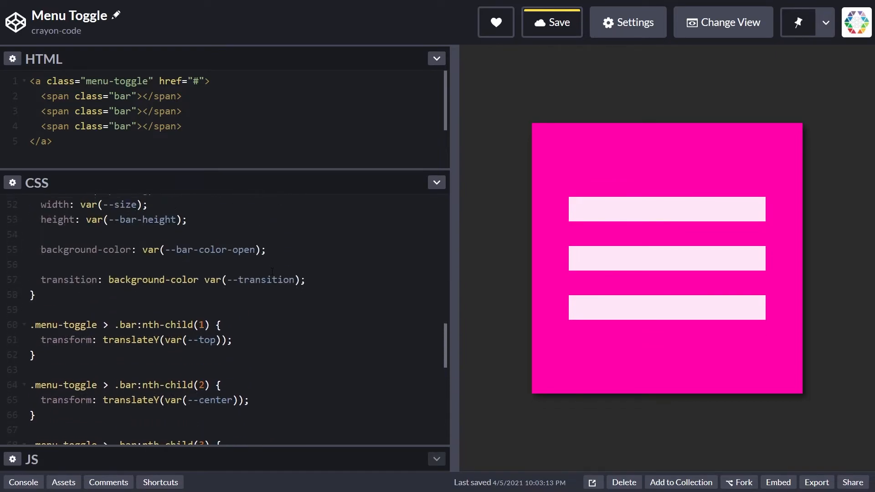
# Step: Append transform var(--transition) to the .bar transition list
pyautogui.write(',')
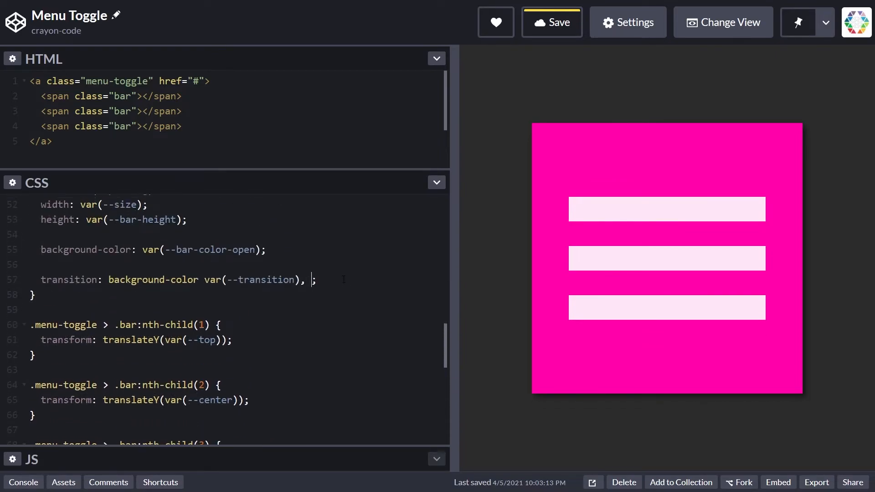
pyautogui.write('transform var;')
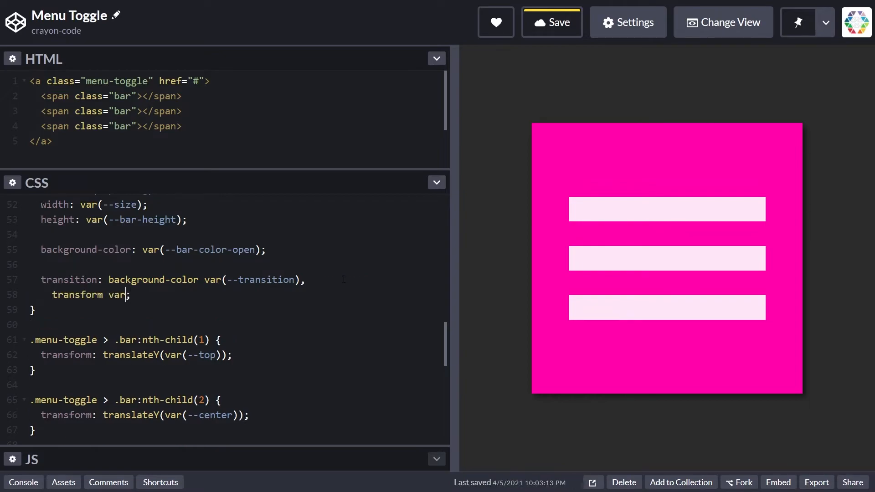
pyautogui.write('(--transition)')
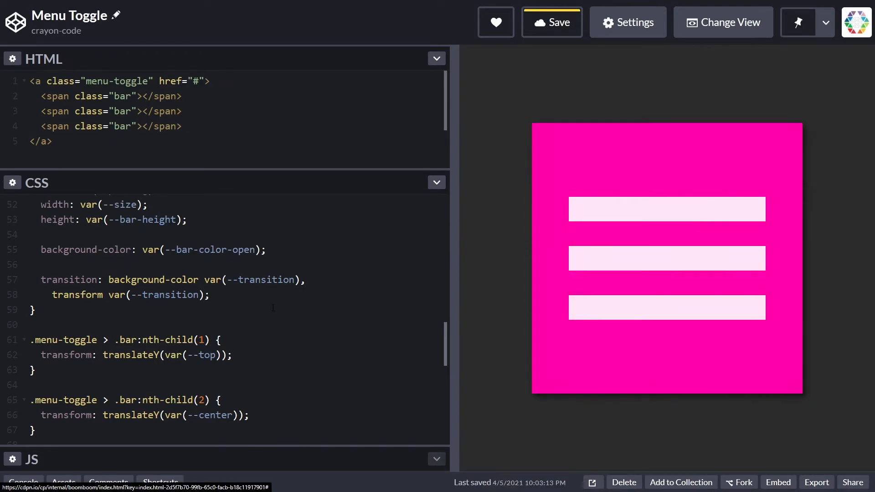
pyautogui.scroll(-3)
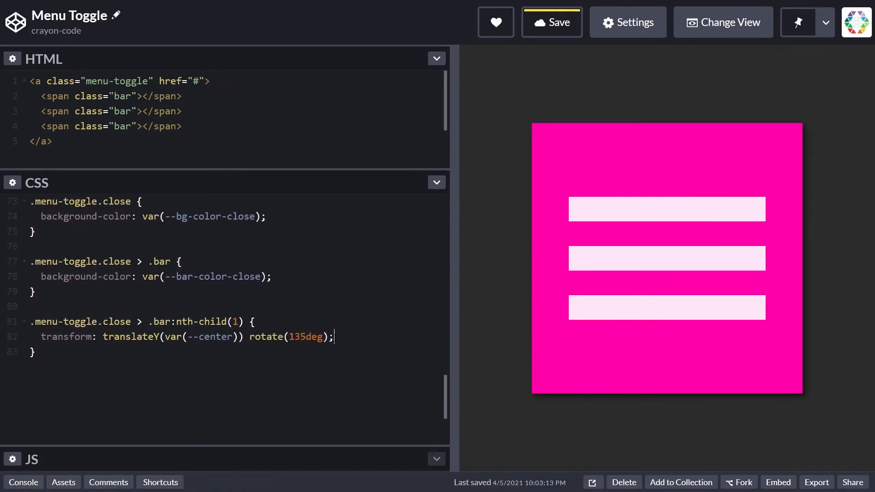
# Step: Add rotateY(180deg) to the first bar's close rule and begin a close rule for .bar:nth-child(3)
pyautogui.write('rotateY(180deg')
pyautogui.write('.')
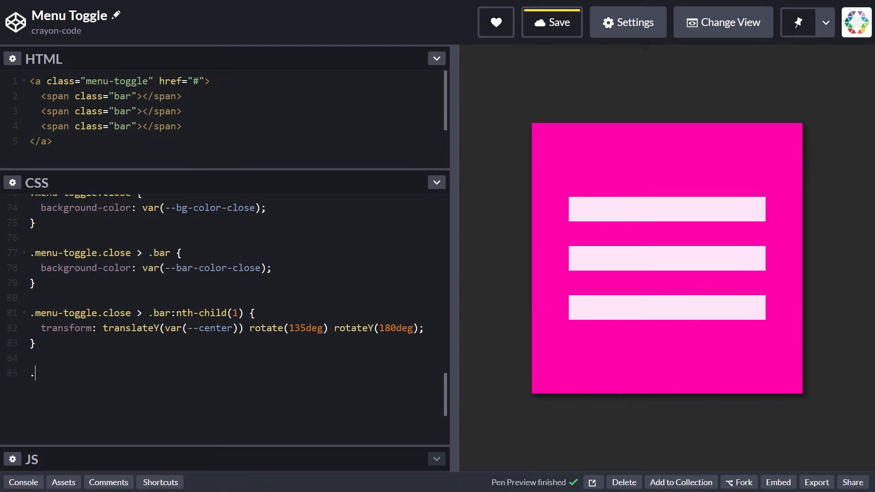
pyautogui.write('menu-')
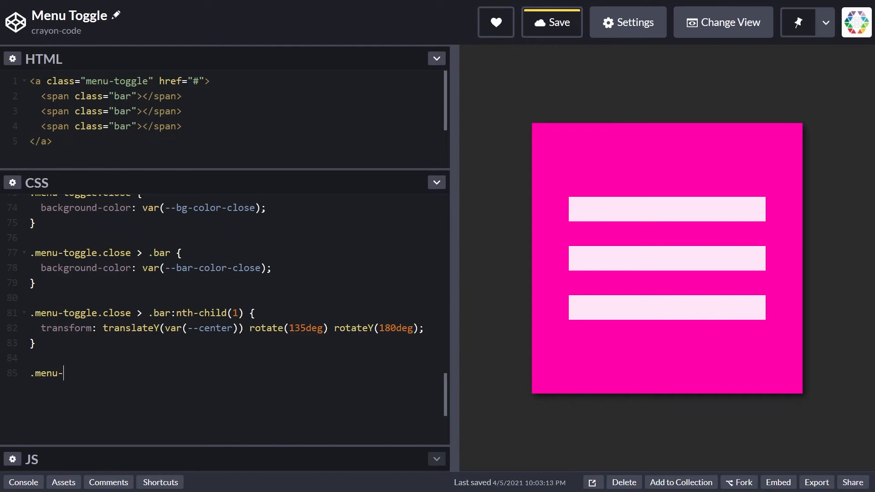
pyautogui.write('toggle.close > .')
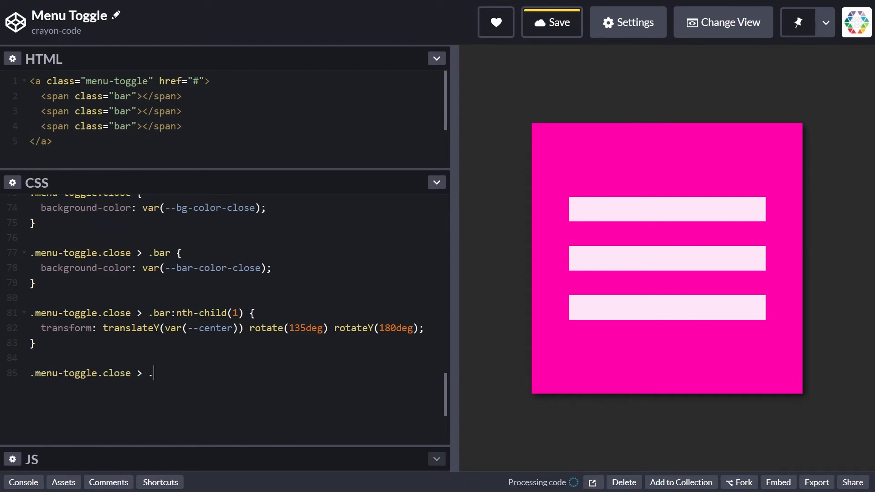
pyautogui.write('bar:nth-child')
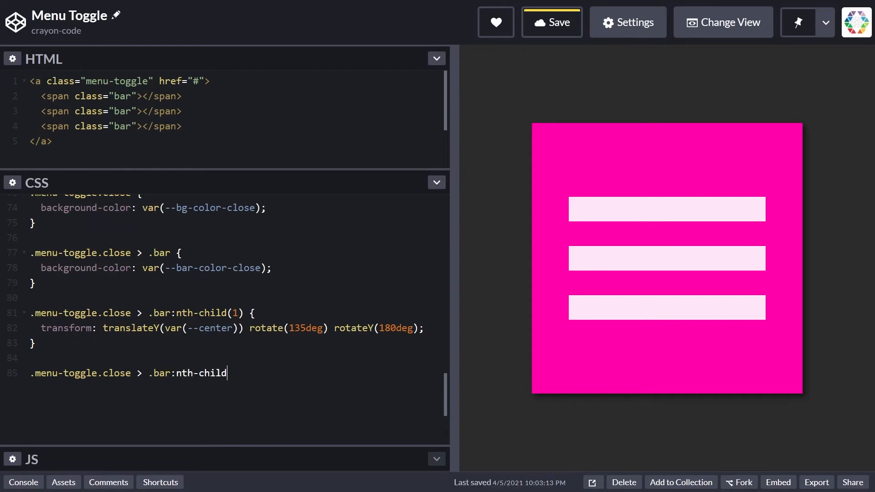
pyautogui.write('(3) {')
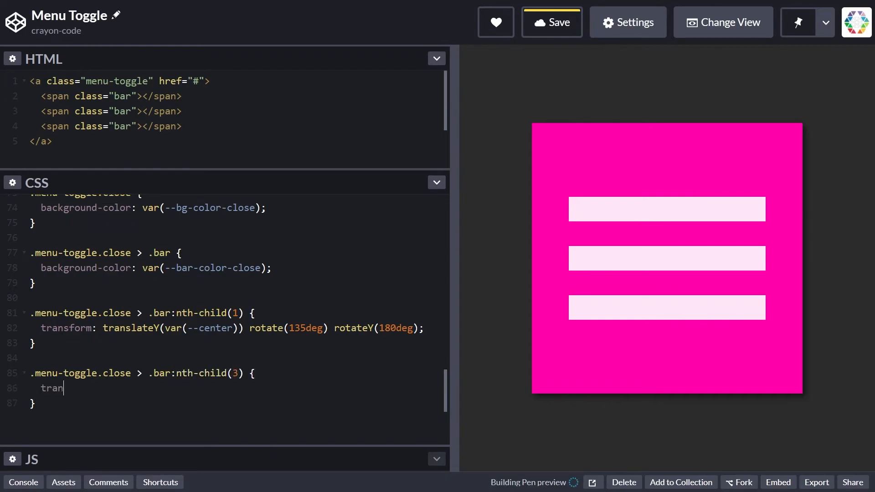
# Step: Give the third bar transform translateY(var(--center)) rotate(-135deg) rotateY(180deg)
pyautogui.write('sform: translateY')
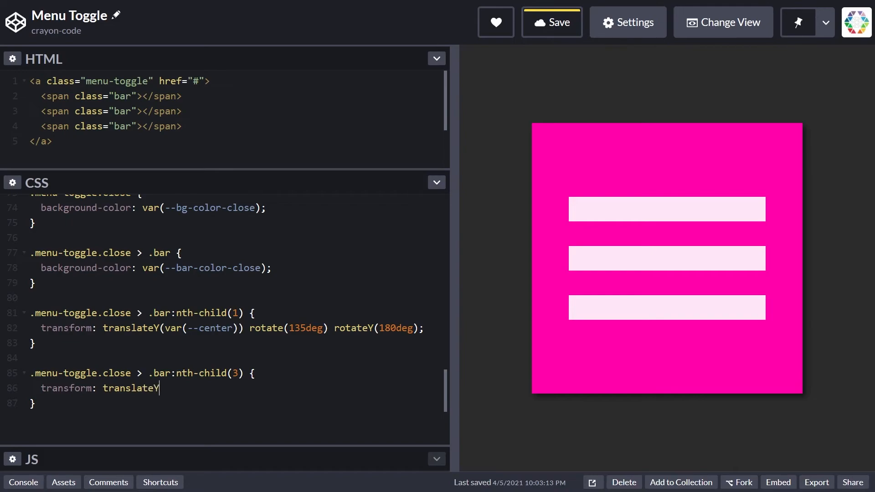
pyautogui.write('(var(--center))')
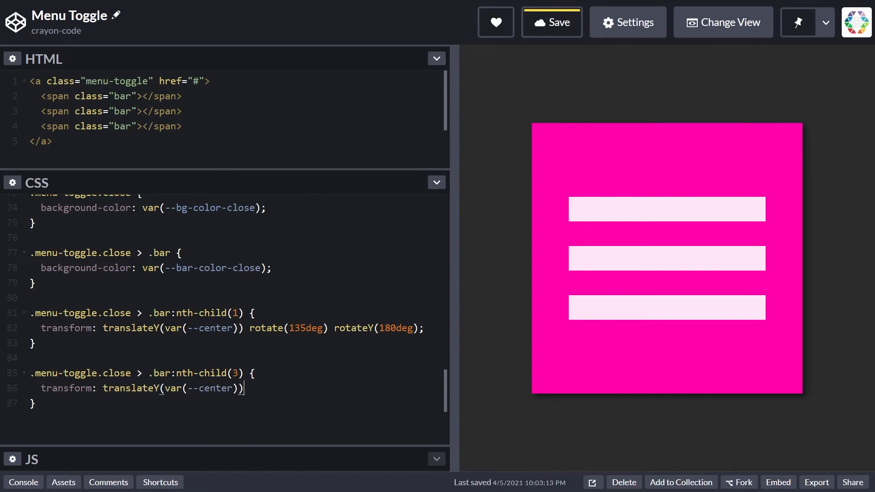
pyautogui.write('rotate(-13)')
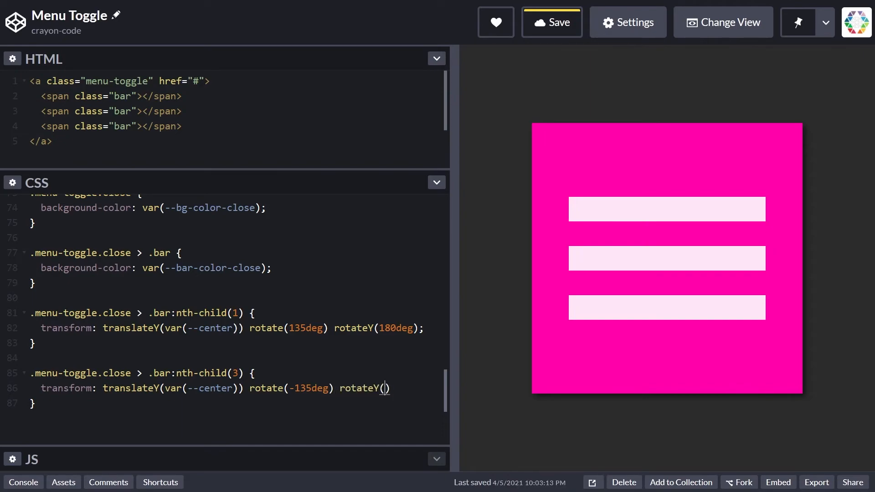
pyautogui.write('180deg')
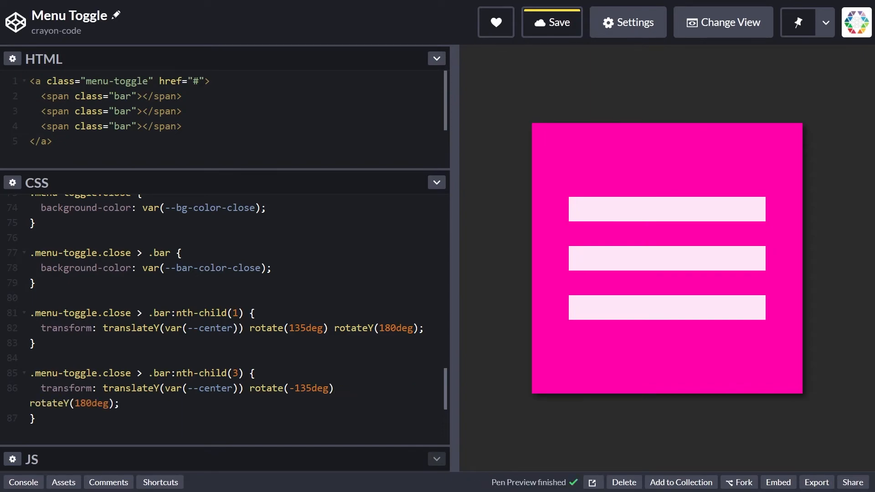
pyautogui.click(552, 22)
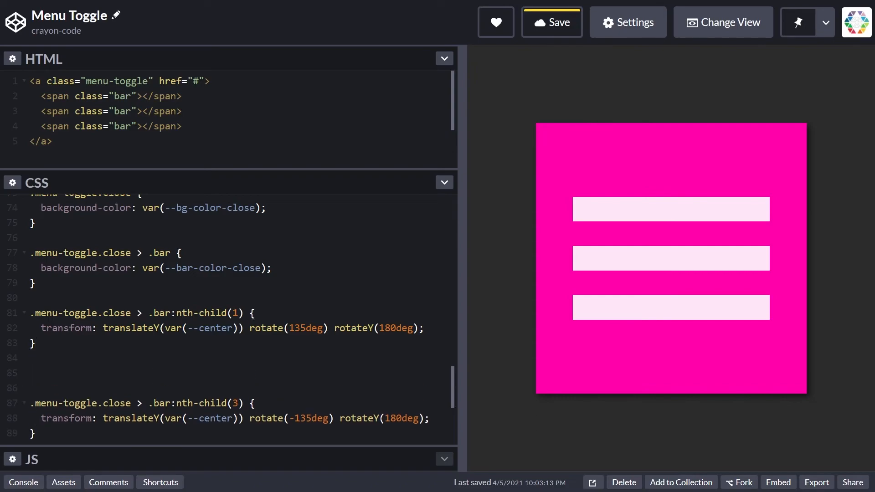
# Step: Add a .menu-toggle.close > .bar:nth-child(2) rule with transform scaleX(0) translateY(var(--center))
pyautogui.write('.m')
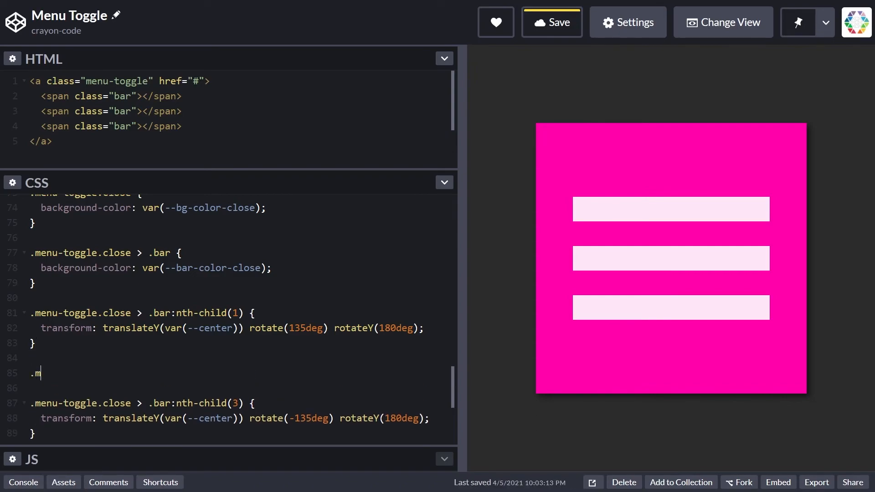
pyautogui.write('enu-toggle.close > .bar:nth-child(2) {')
pyautogui.write('transform:')
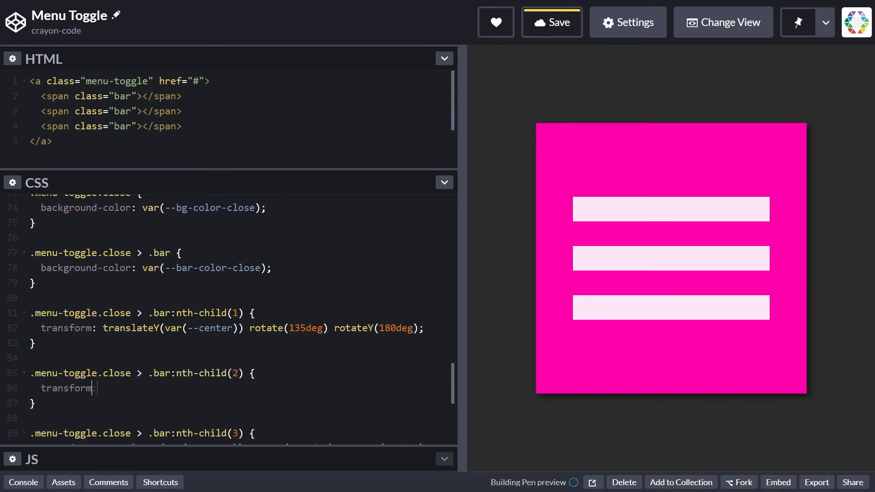
pyautogui.write('scaleX(0)')
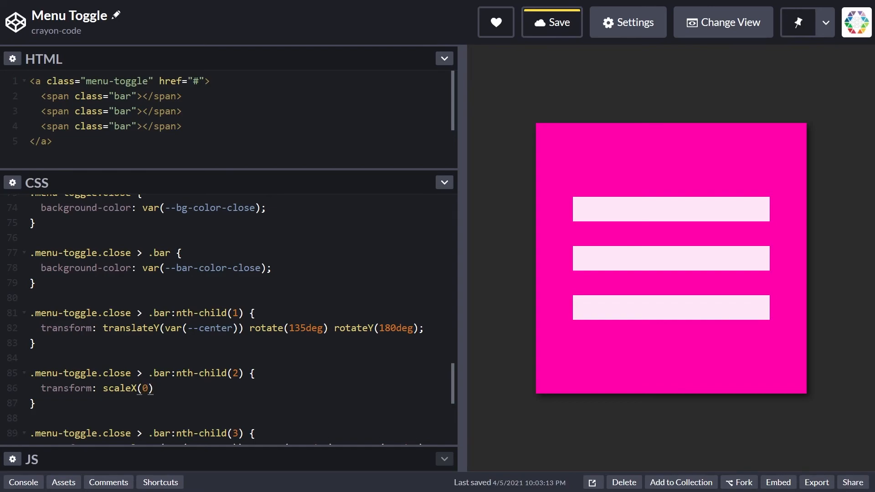
pyautogui.write('translateY')
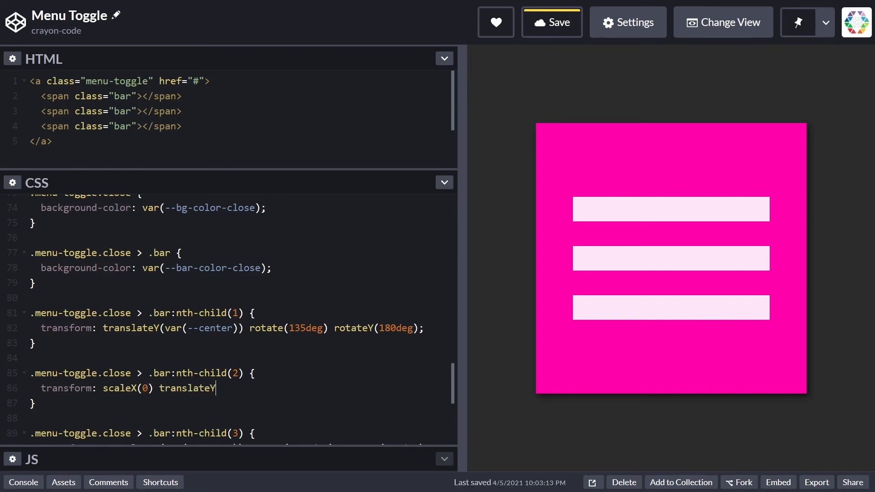
pyautogui.write('(var(--center));')
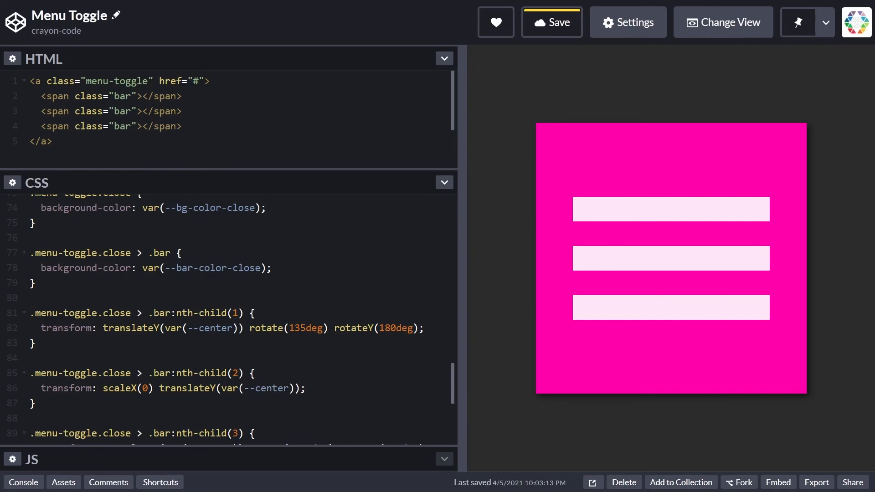
# Step: Toggle the preview to the X and back to the burger to test
pyautogui.click(671, 258)
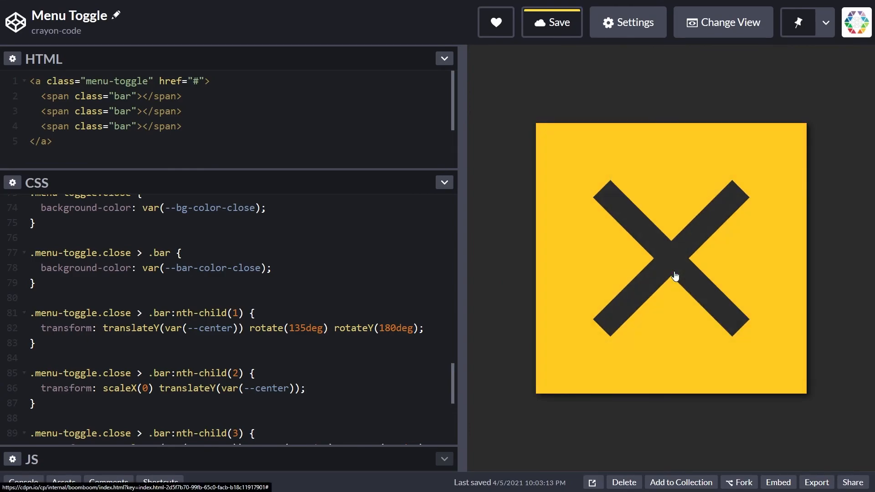
pyautogui.click(674, 277)
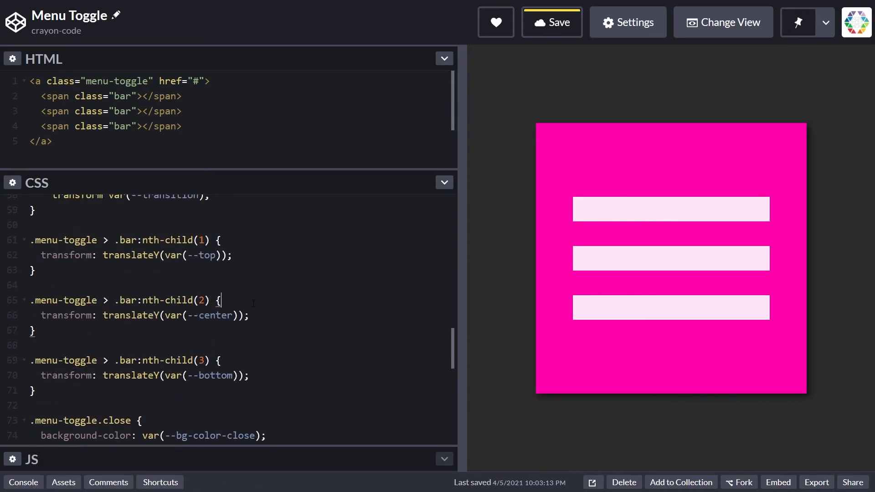
# Step: Give the open middle bar transform-origin 0% 50% and scaleX(1), then toggle the preview to the yellow X
pyautogui.write('transform-o')
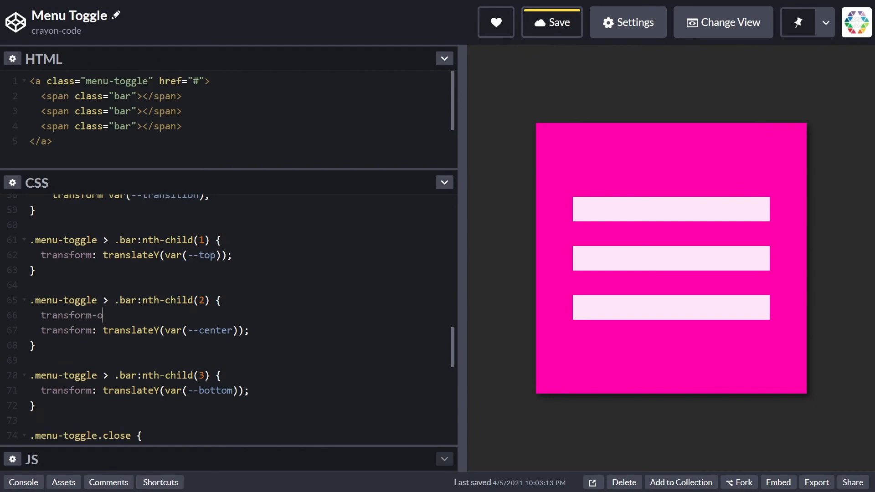
pyautogui.write('rigin: 0% 50%;')
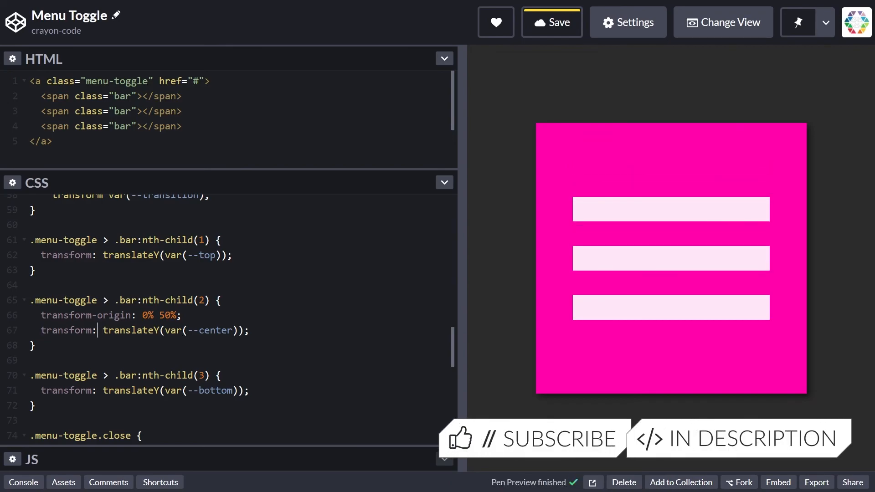
pyautogui.write('scaleX(1)')
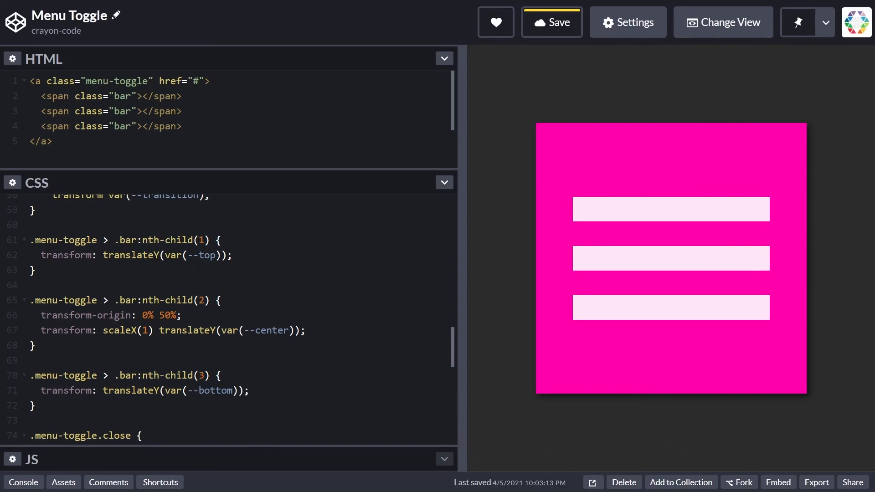
pyautogui.click(670, 264)
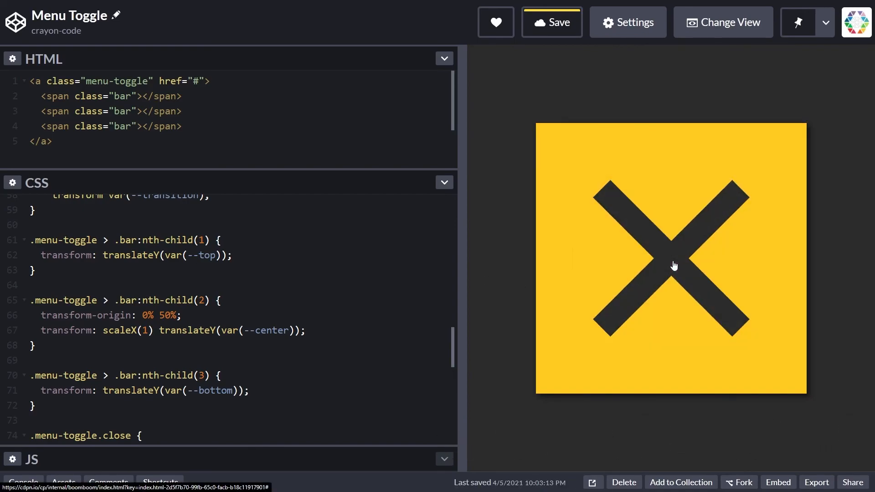